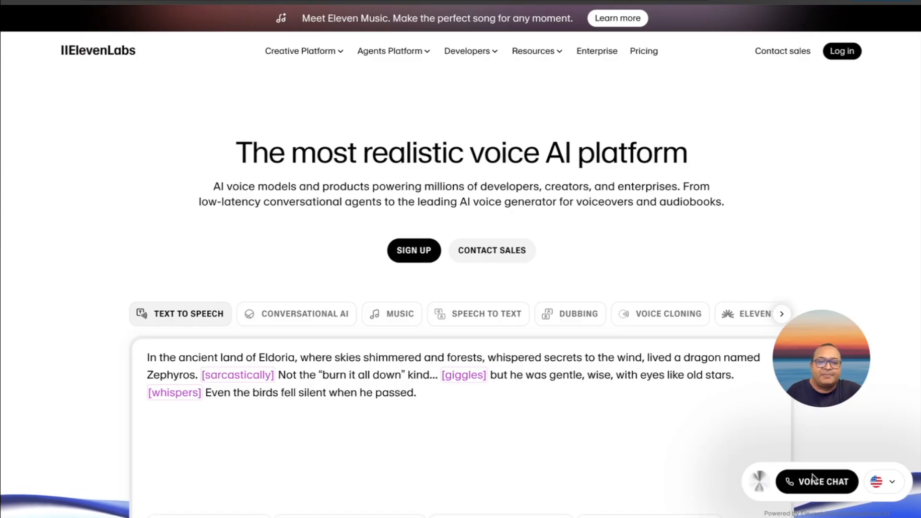
Start a voice chat with the Scaleplus Assistant widget, end it, then start a new conversation
left_click(816, 481)
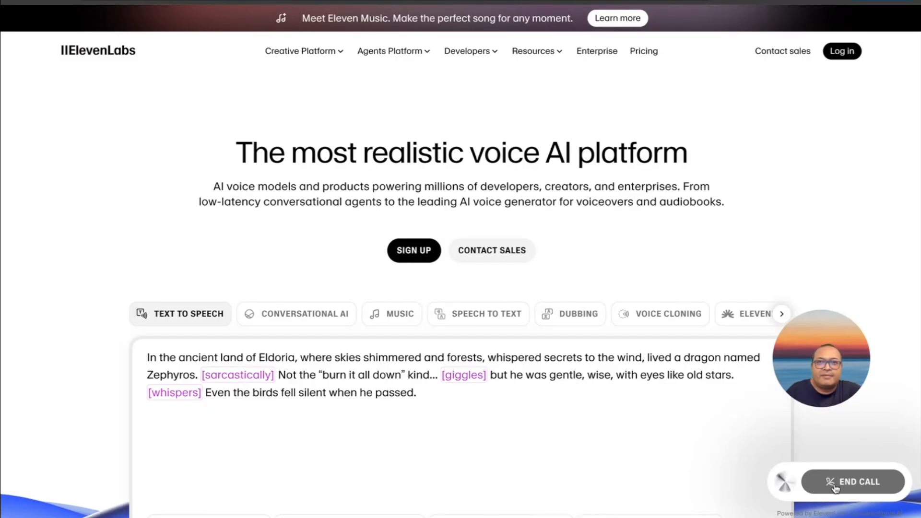
left_click(853, 481)
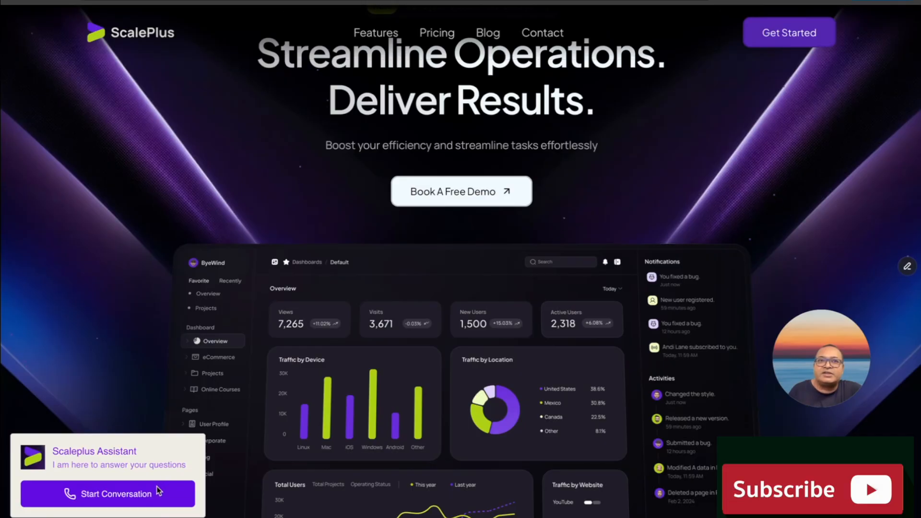
left_click(108, 493)
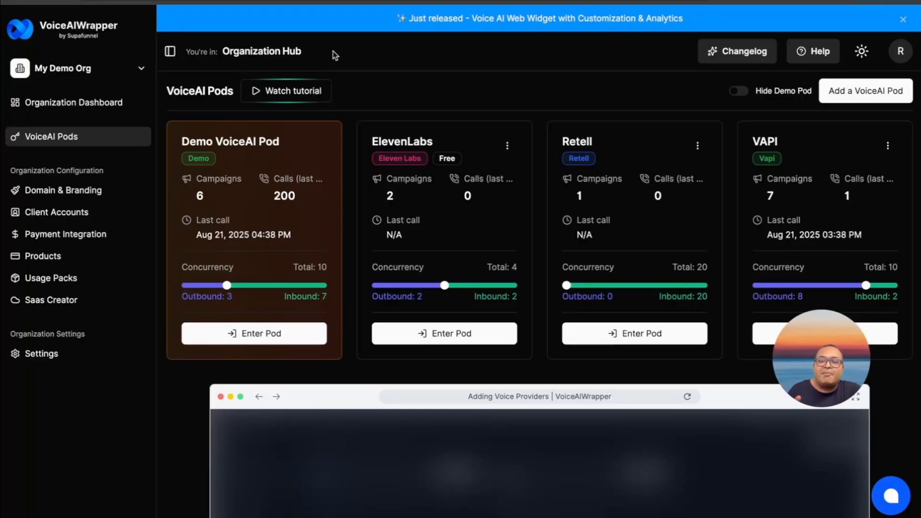
mouse_move(584, 102)
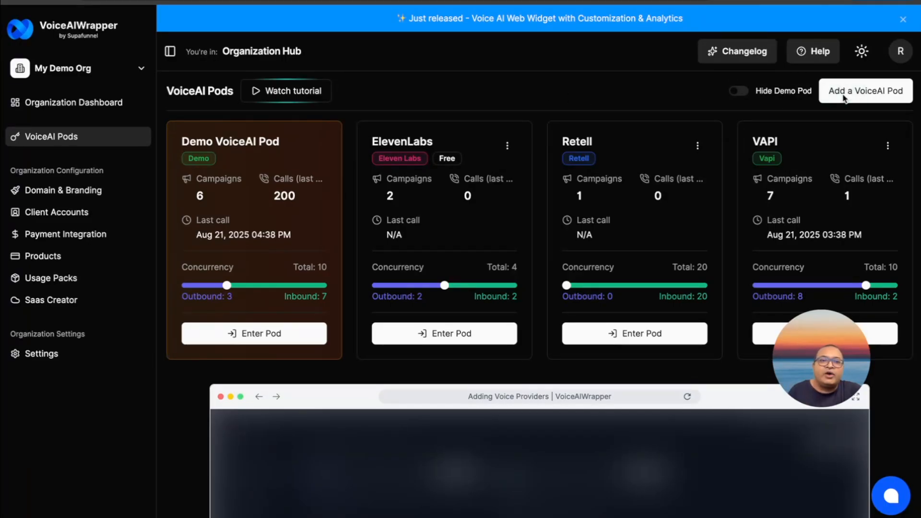
left_click(864, 90)
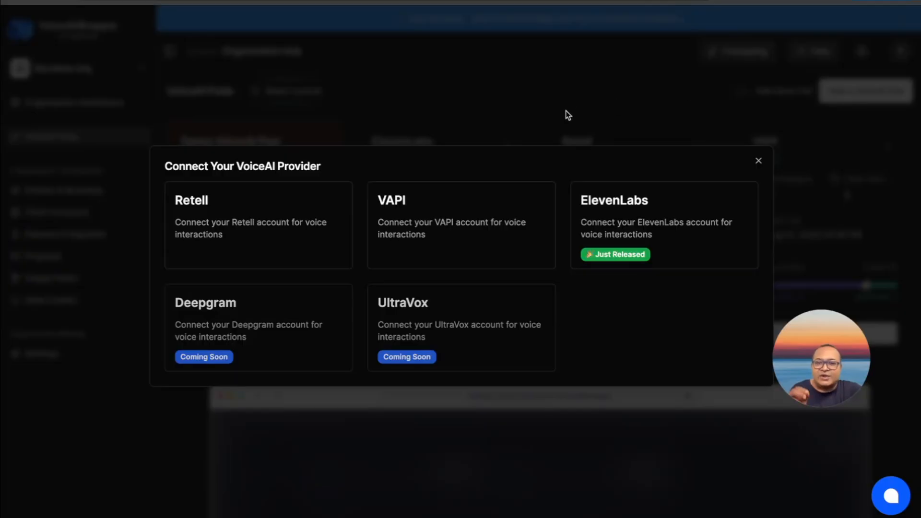
left_click(758, 161)
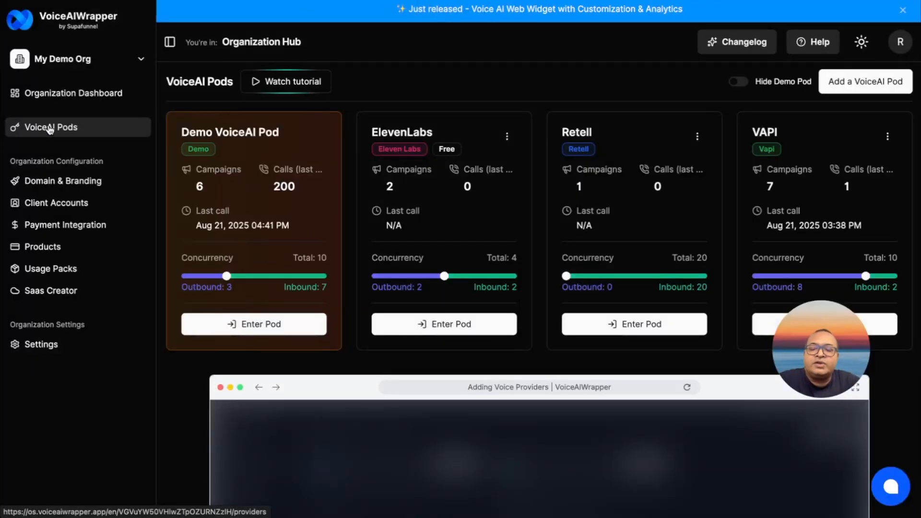
mouse_move(864, 80)
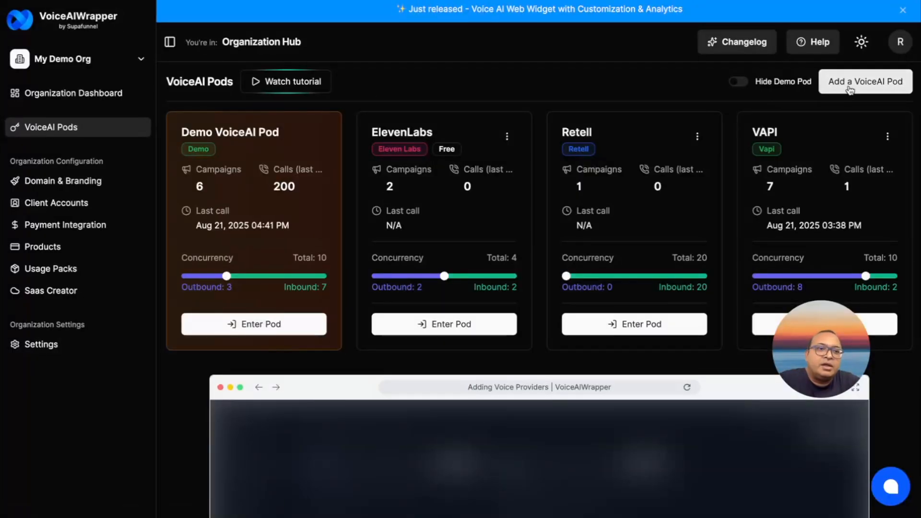
left_click(864, 80)
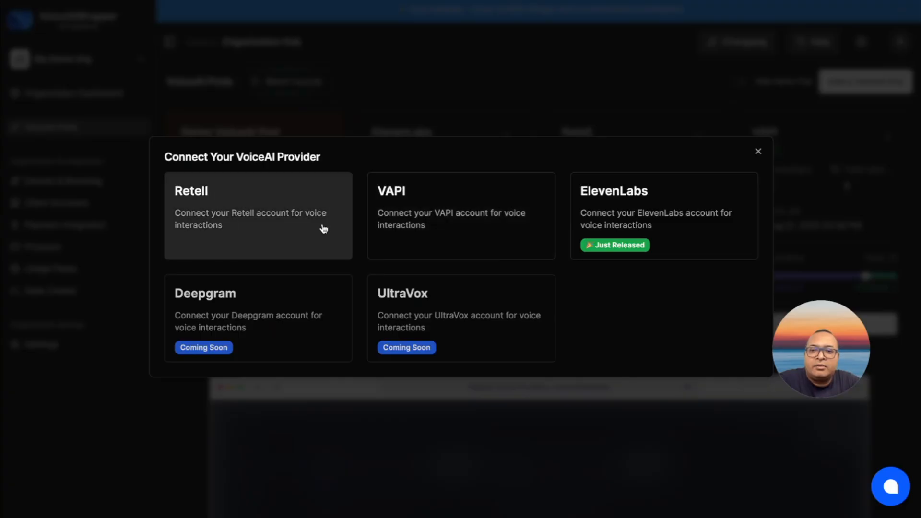
left_click(461, 215)
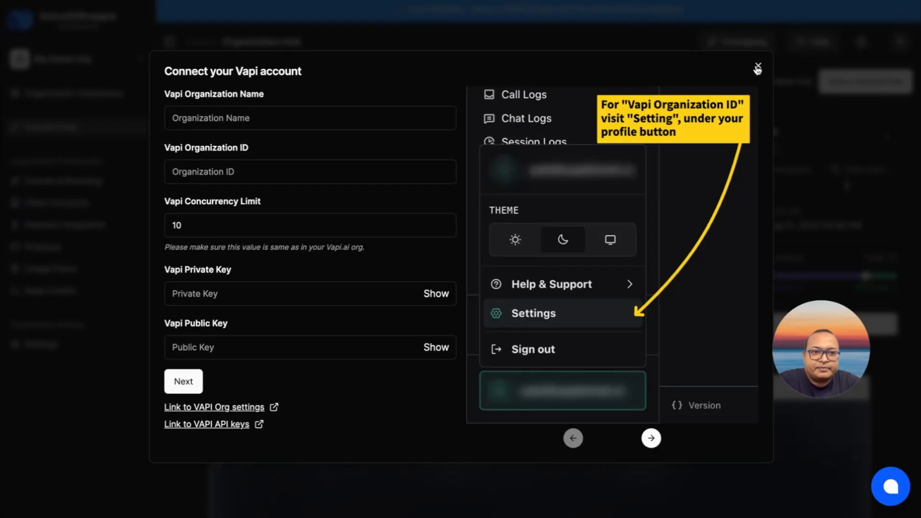
left_click(758, 67)
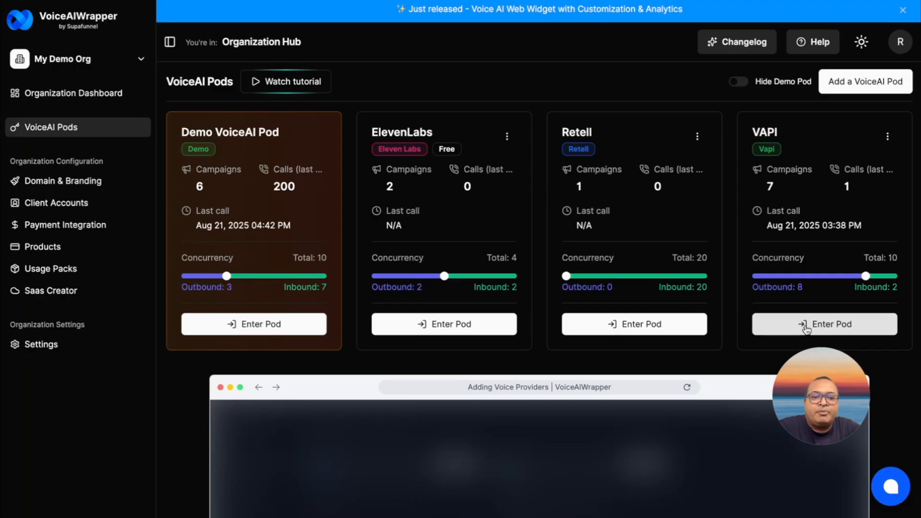
Enter the VAPI pod and show its campaigns list
left_click(823, 323)
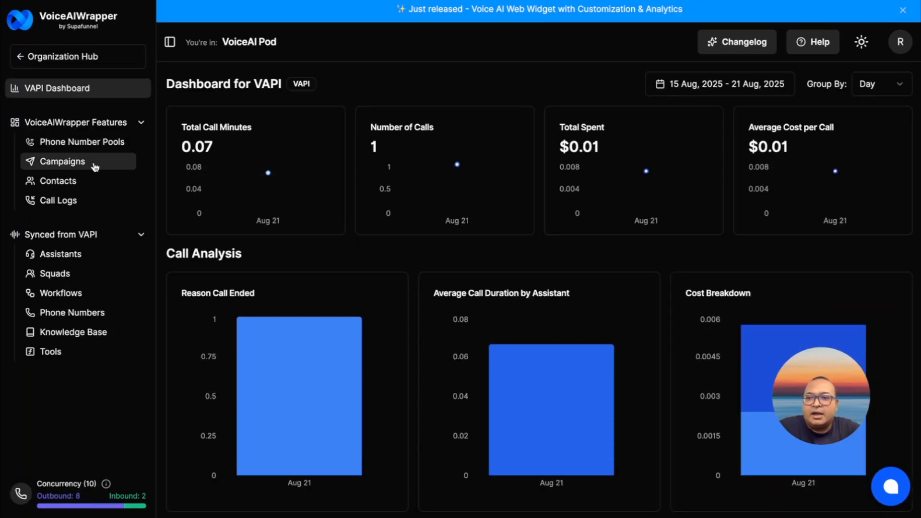
left_click(62, 161)
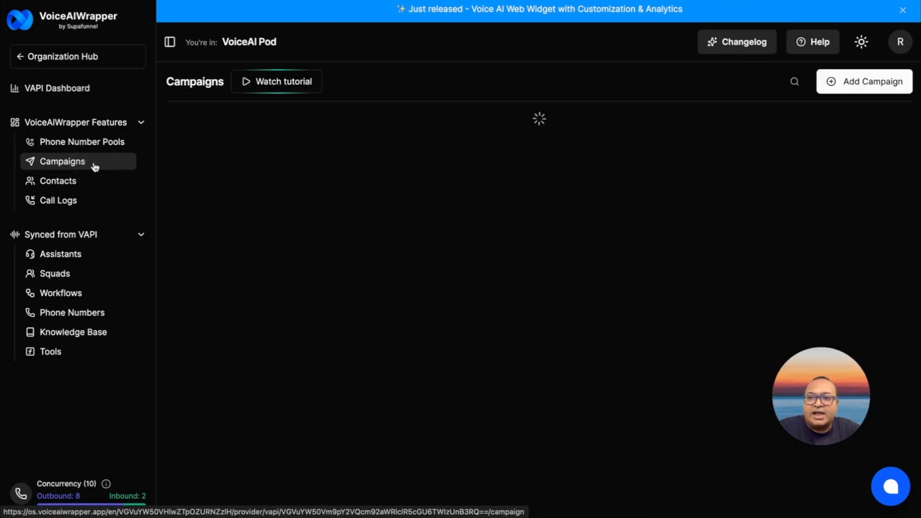
left_click(61, 161)
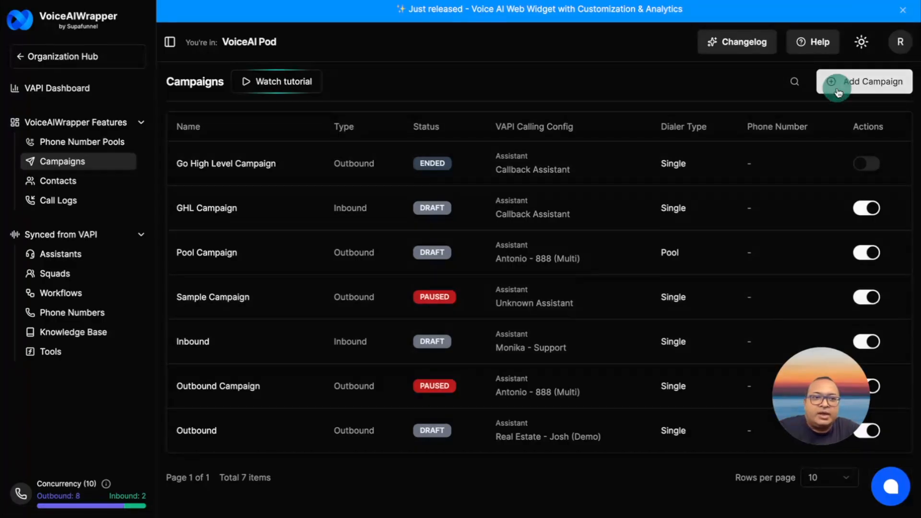
Peek at the Add Campaign form, discard it, and open the Inbound campaign's details
left_click(870, 81)
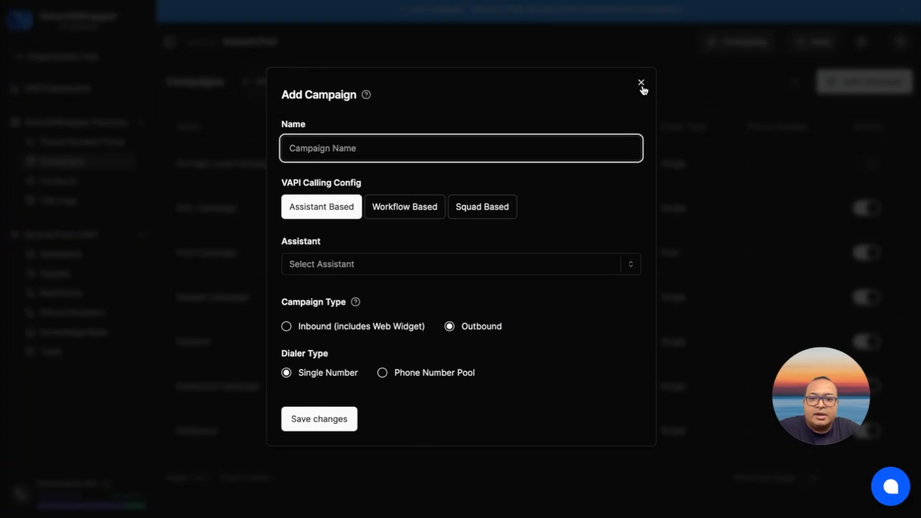
mouse_move(364, 329)
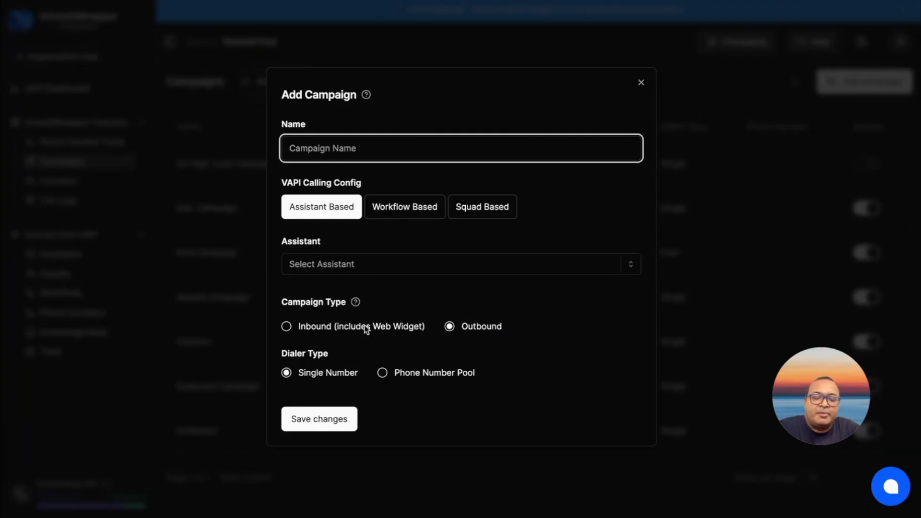
left_click(639, 82)
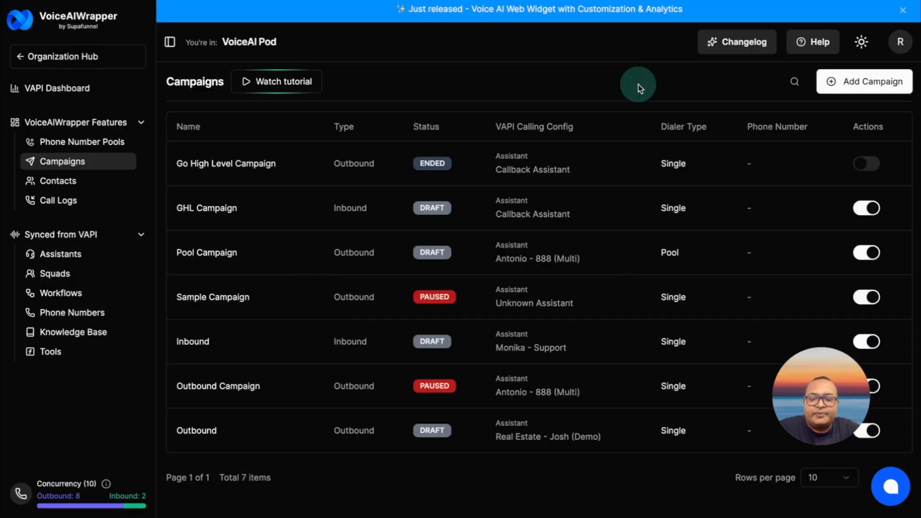
left_click(192, 341)
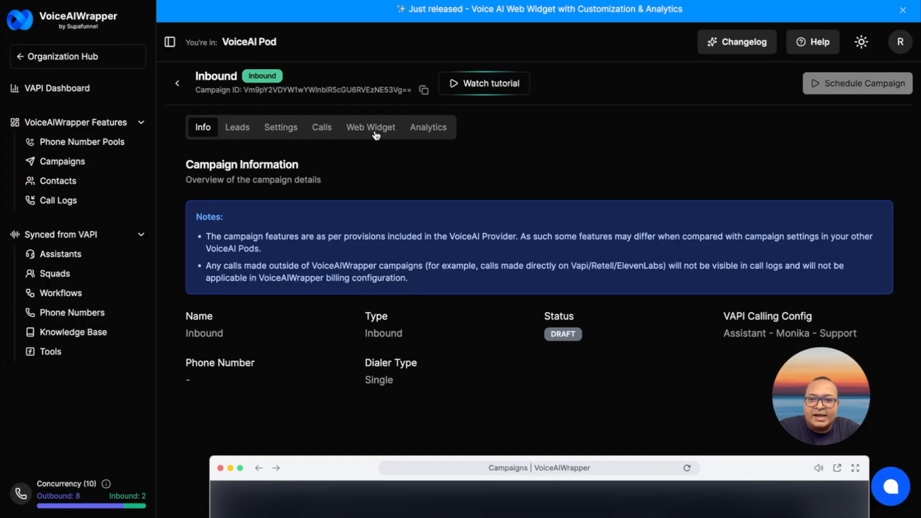
In the Inbound campaign's web widget builder, view the embed code and try the Compact widget style
left_click(370, 126)
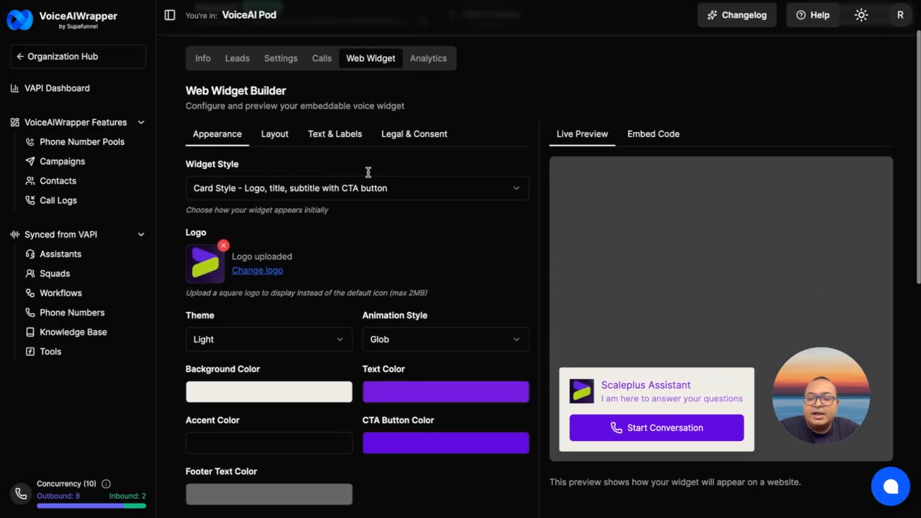
mouse_move(369, 176)
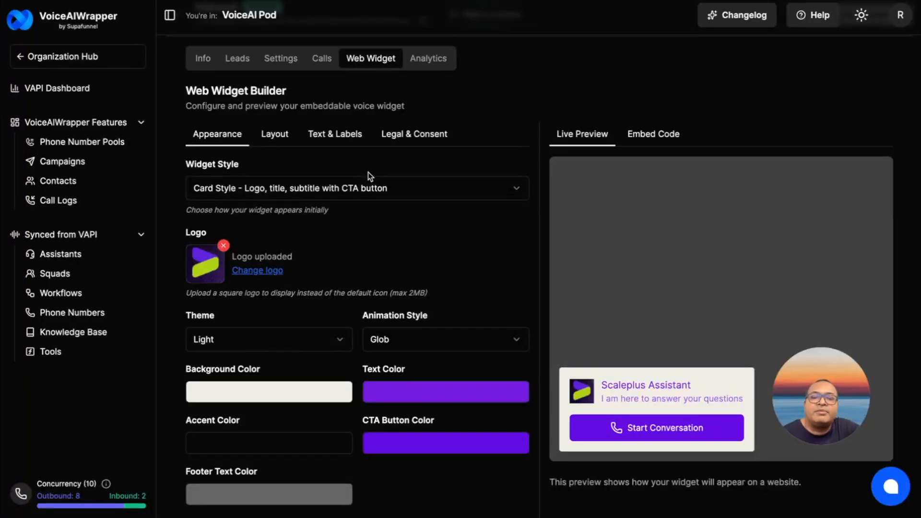
mouse_move(249, 247)
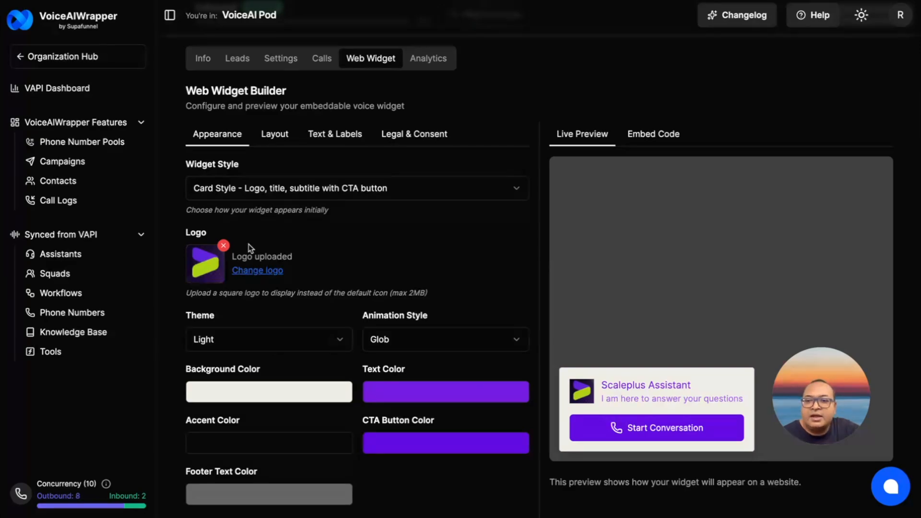
mouse_move(332, 203)
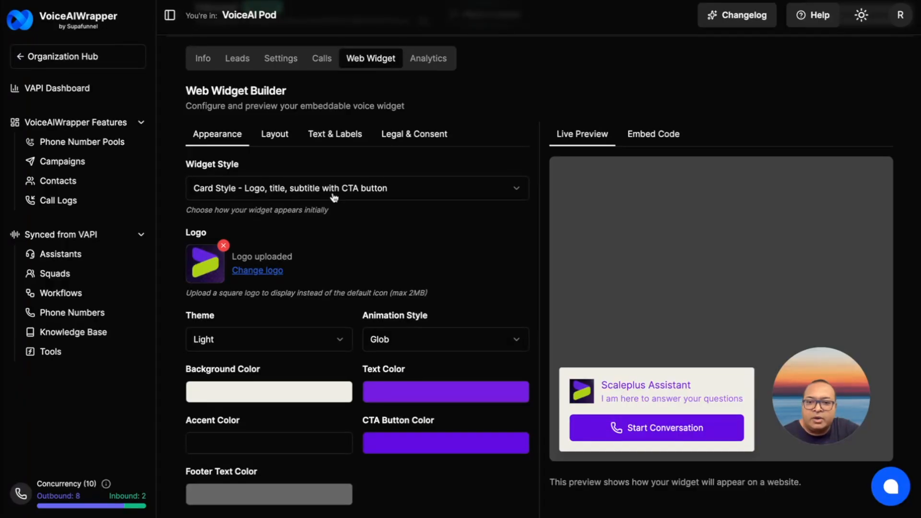
mouse_move(435, 358)
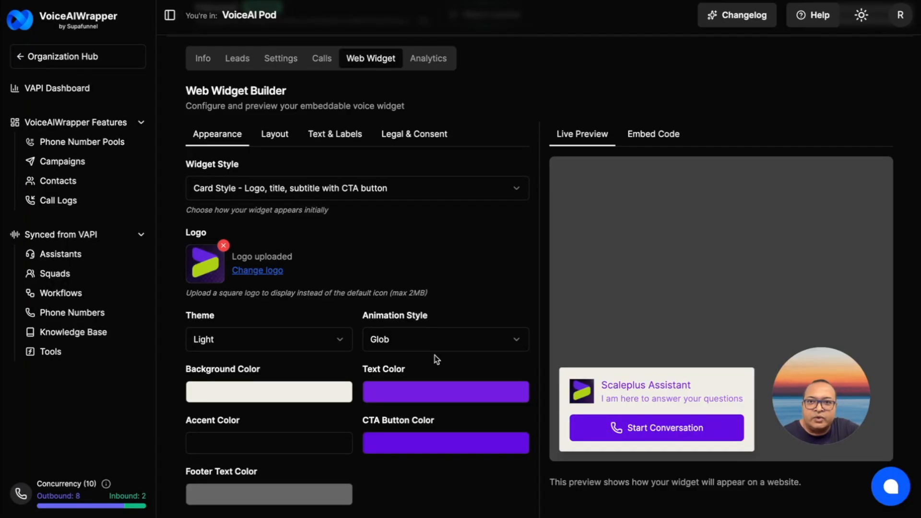
mouse_move(441, 325)
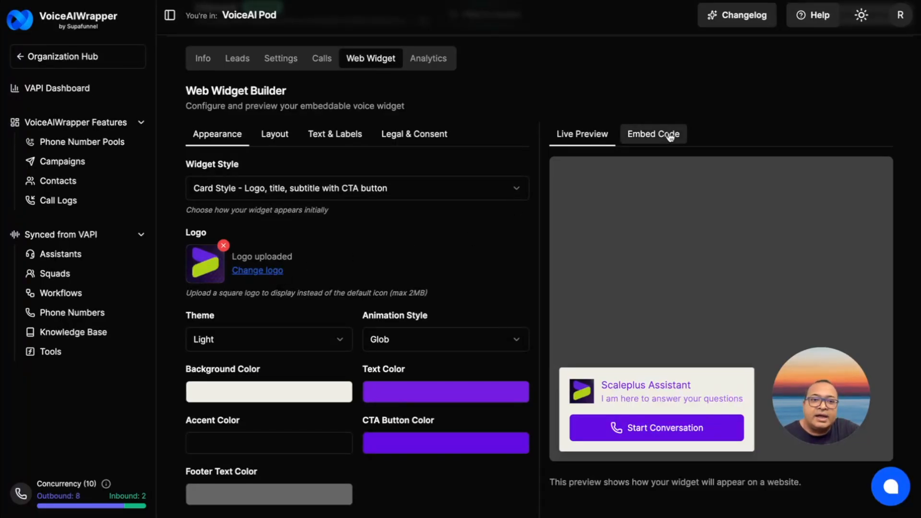
left_click(652, 134)
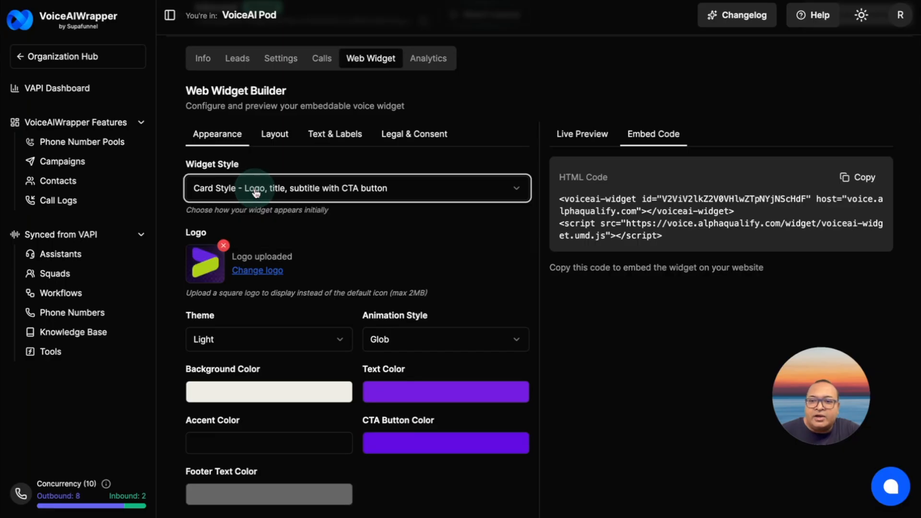
left_click(582, 134)
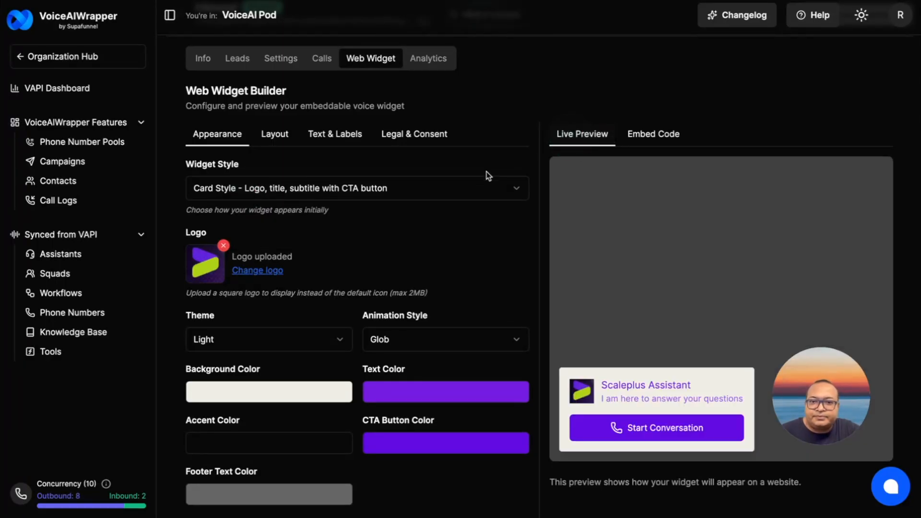
left_click(357, 188)
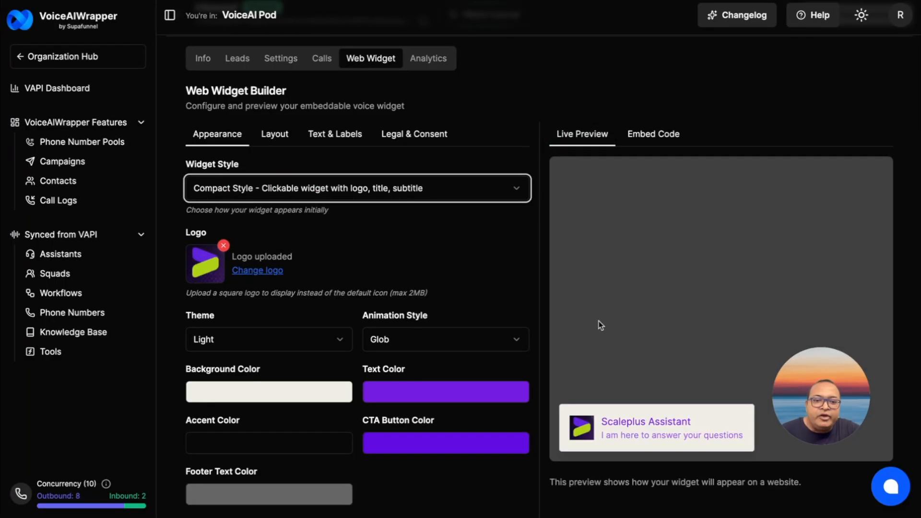
mouse_move(617, 430)
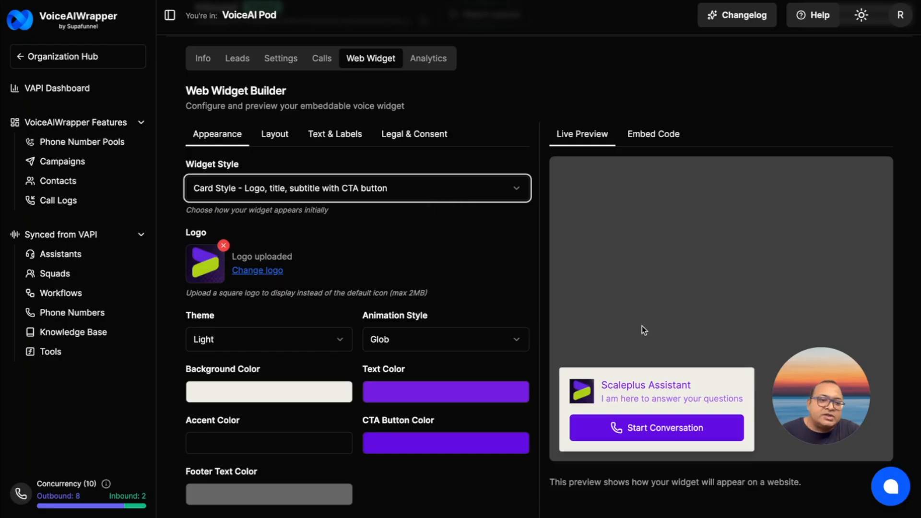
Set the widget theme to Dark and the animation style to Default
scroll("down", 3)
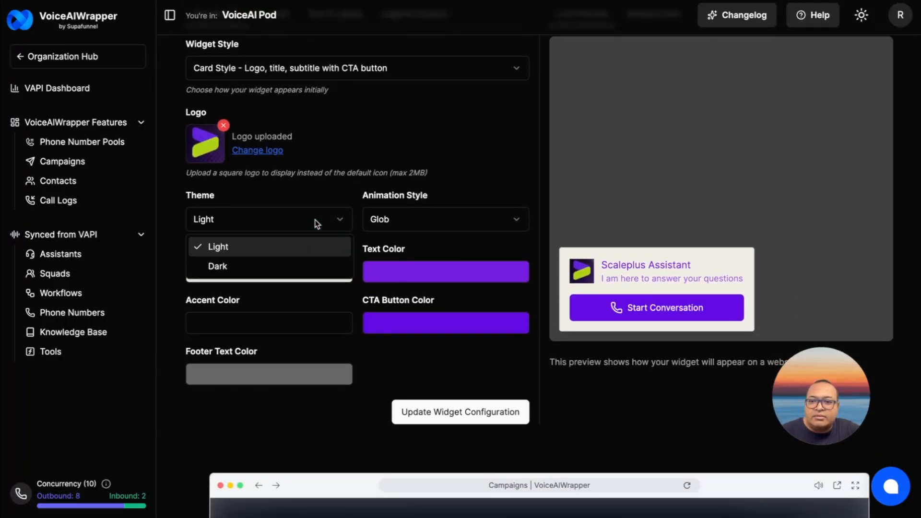
left_click(218, 265)
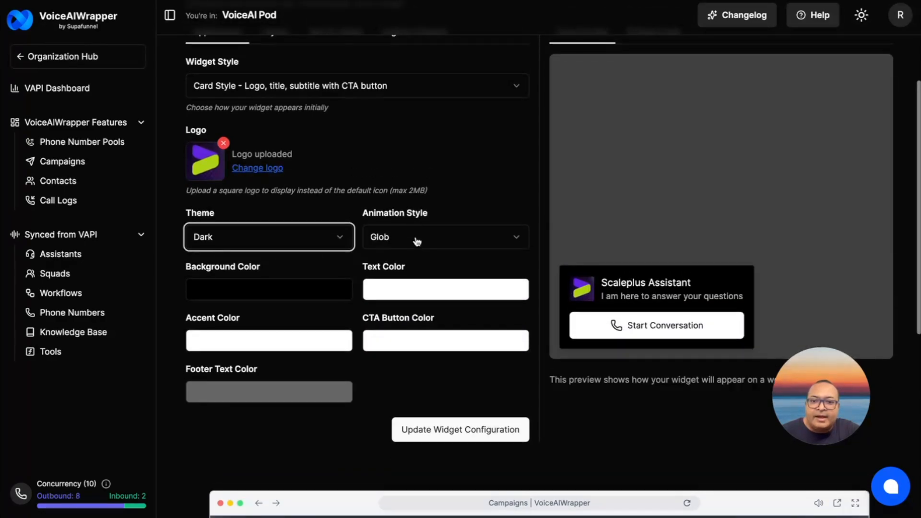
left_click(444, 237)
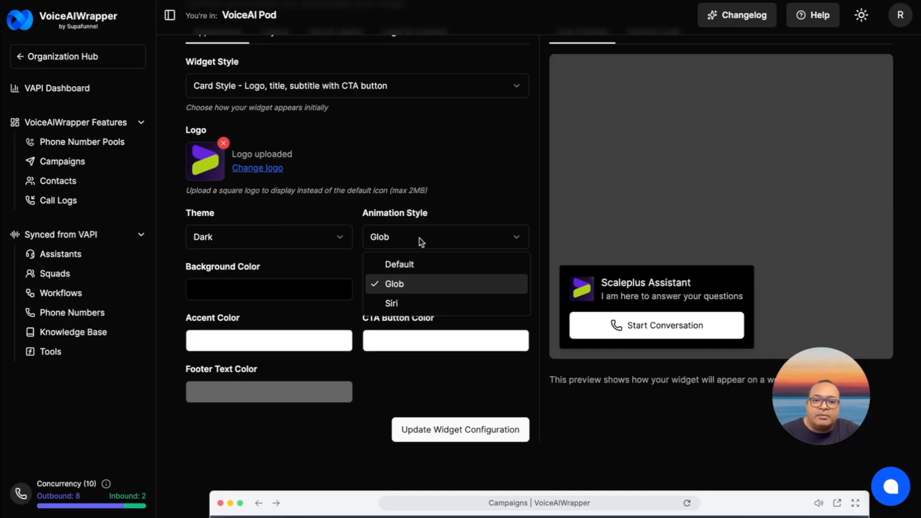
left_click(398, 264)
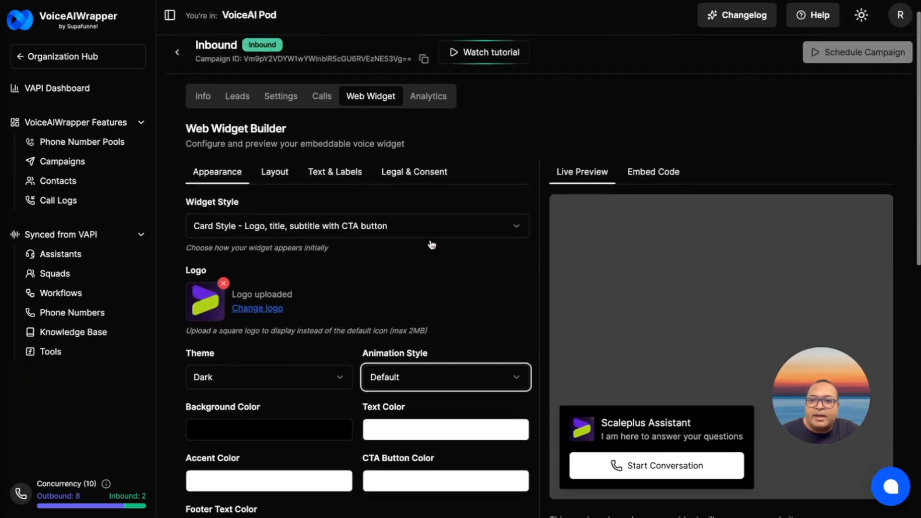
Keep the widget size Compact in Layout, then review the Text & Labels settings with title Scaleplus Assistant
left_click(274, 172)
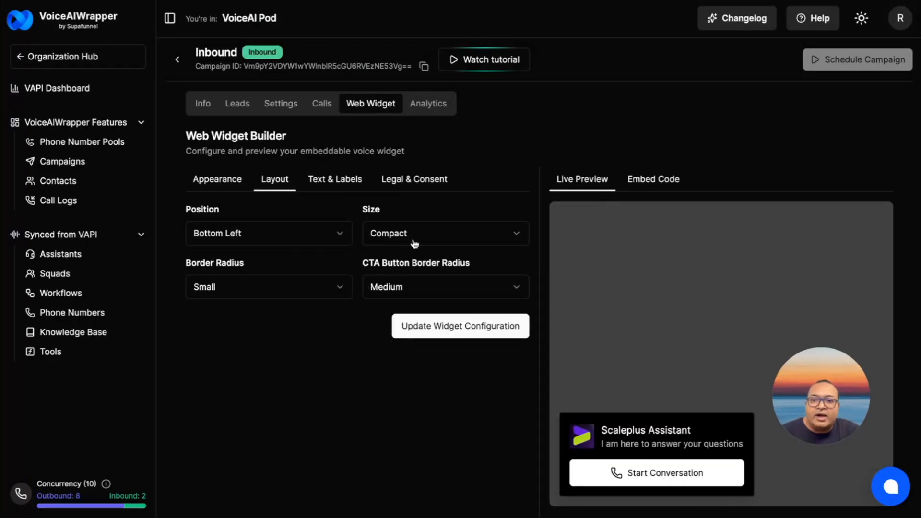
left_click(444, 232)
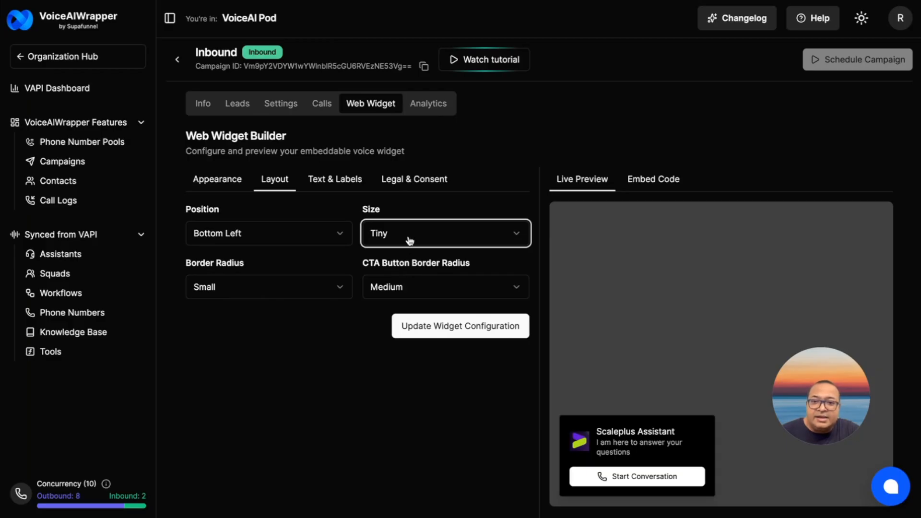
left_click(444, 232)
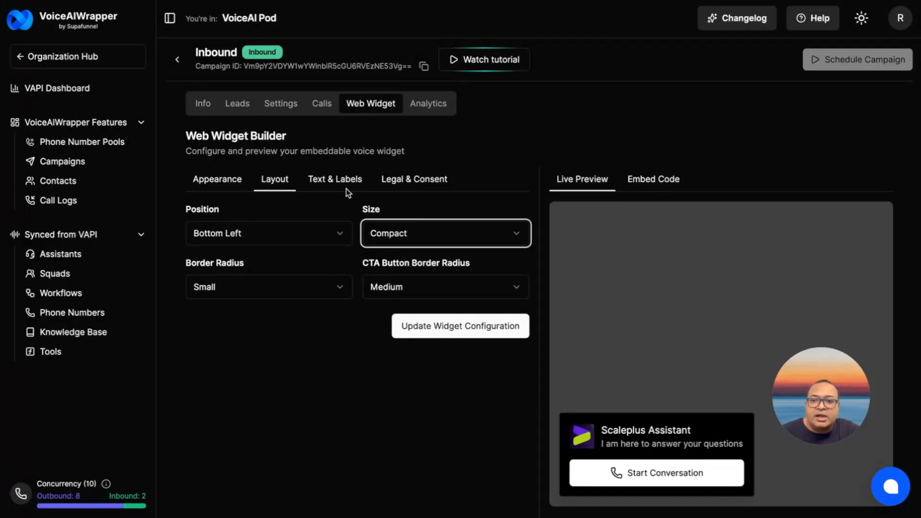
left_click(333, 180)
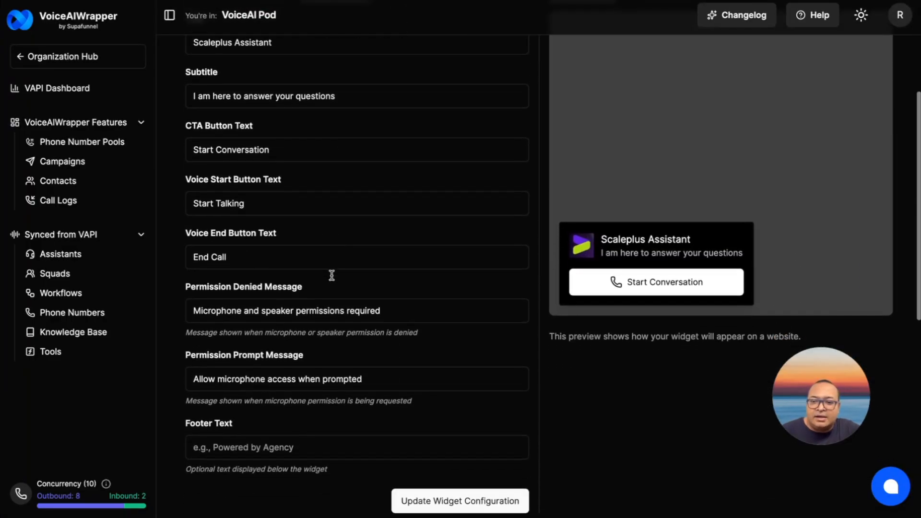
scroll("down", 3)
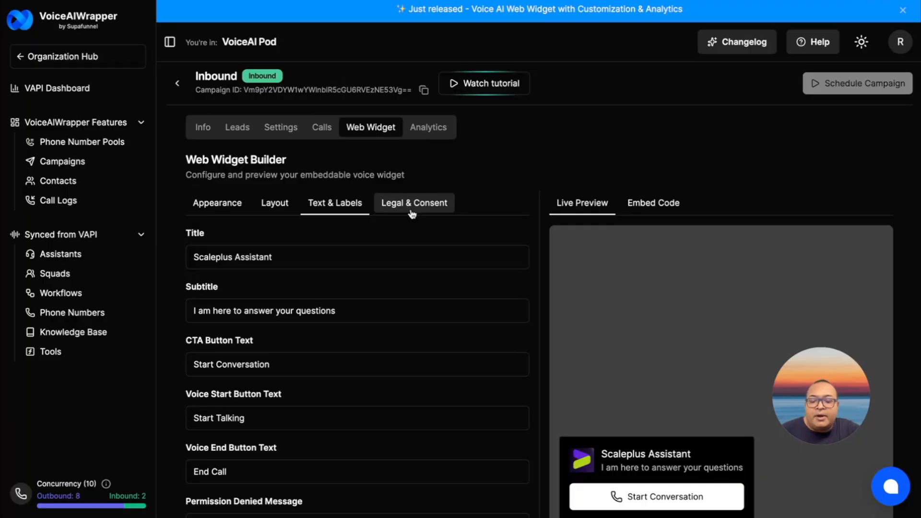
Review the Legal & Consent settings, with consent enabled under a Privacy Notice title
left_click(413, 203)
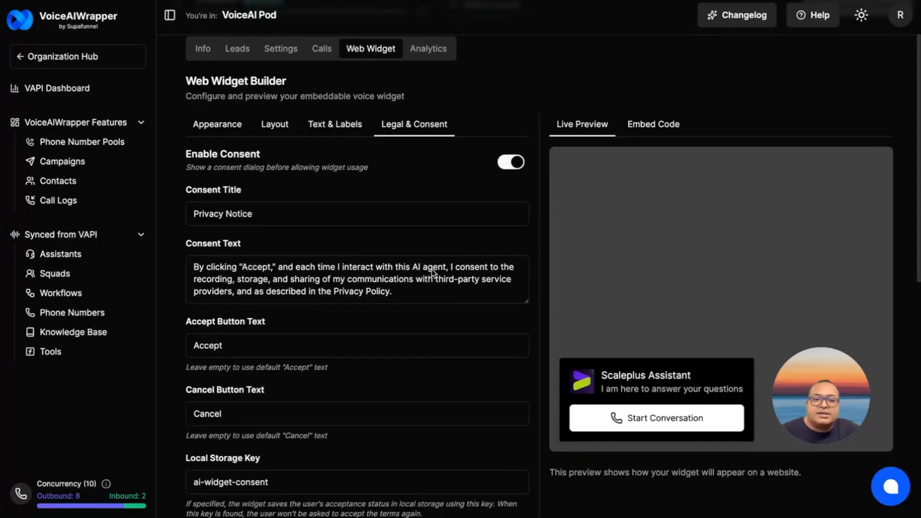
scroll("down", 3)
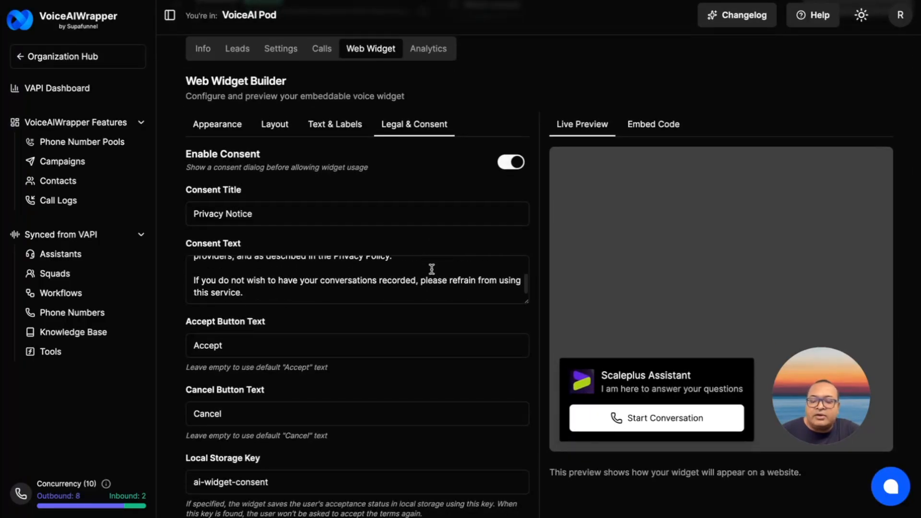
scroll("down", 3)
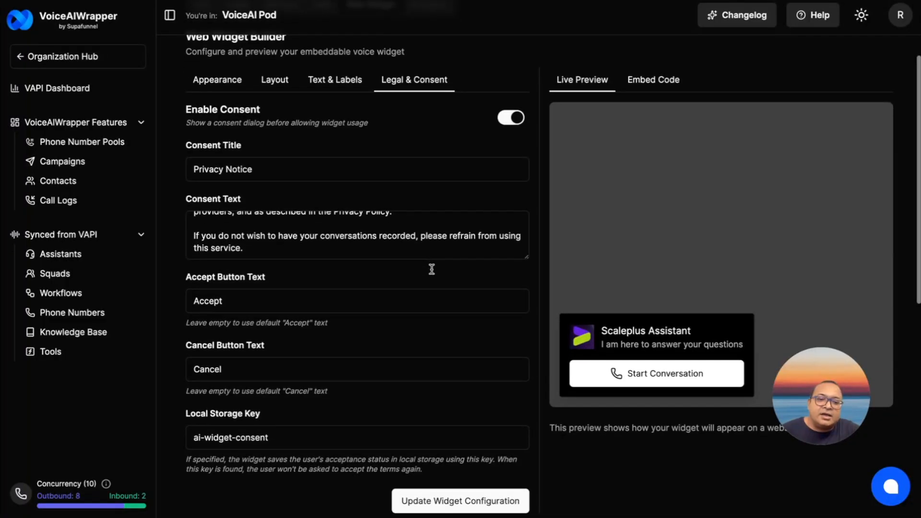
mouse_move(434, 273)
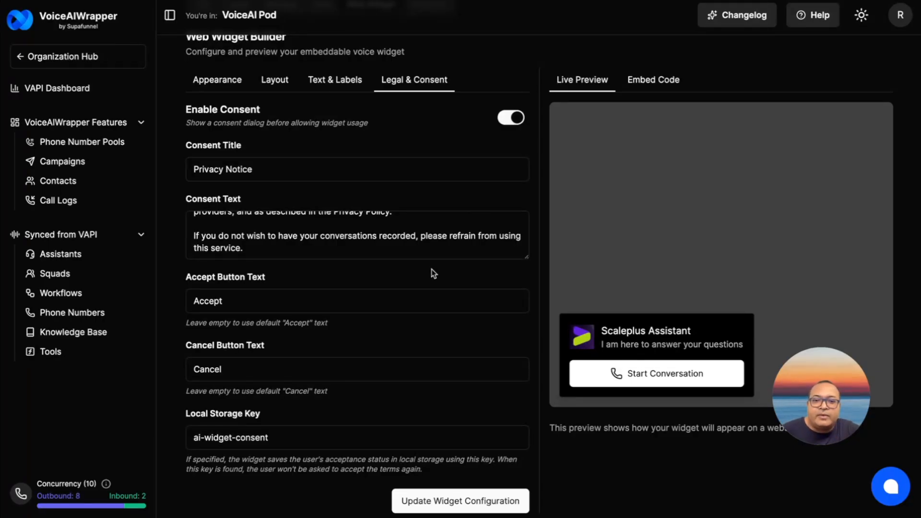
scroll("down", 3)
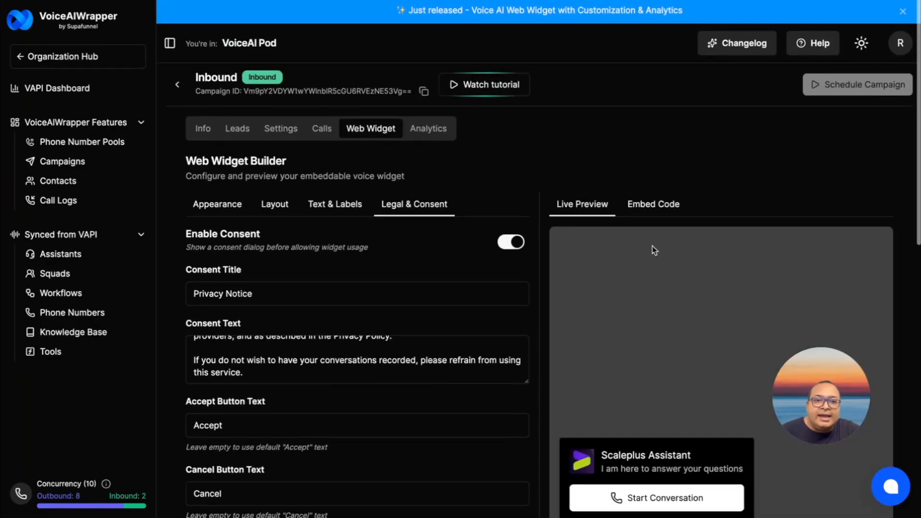
left_click(652, 203)
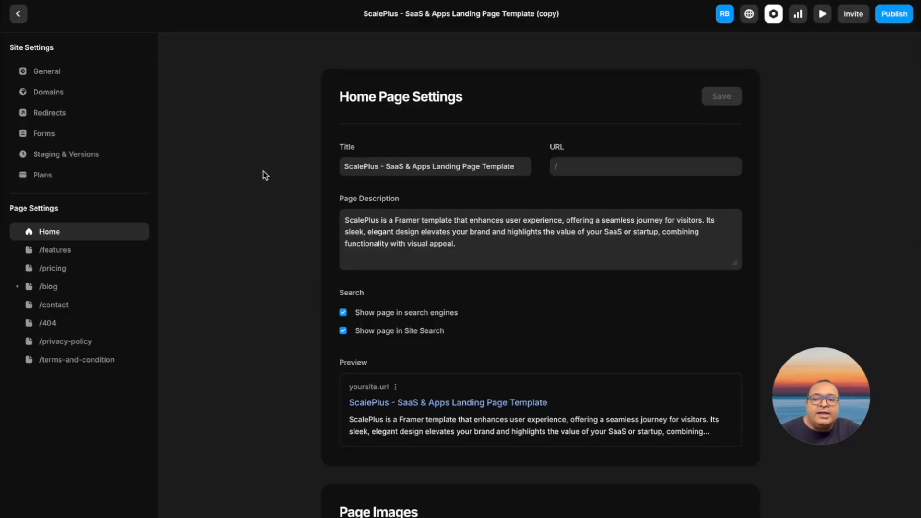
Check the widget embed snippet in the Home page's body custom code and open the published site
scroll("down", 3)
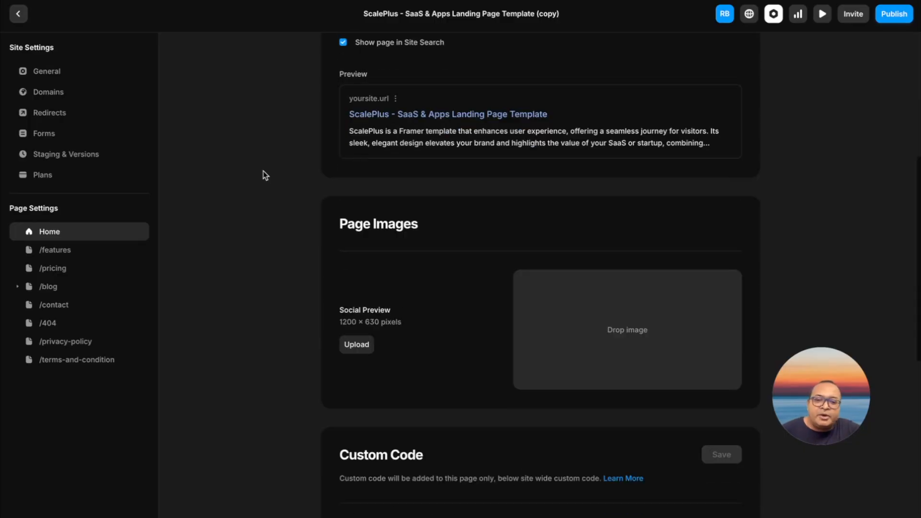
scroll("down", 3)
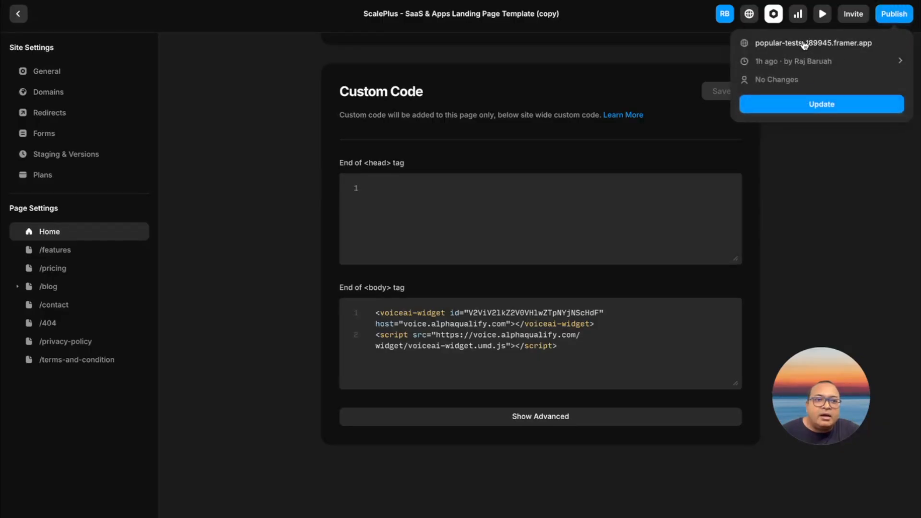
left_click(820, 104)
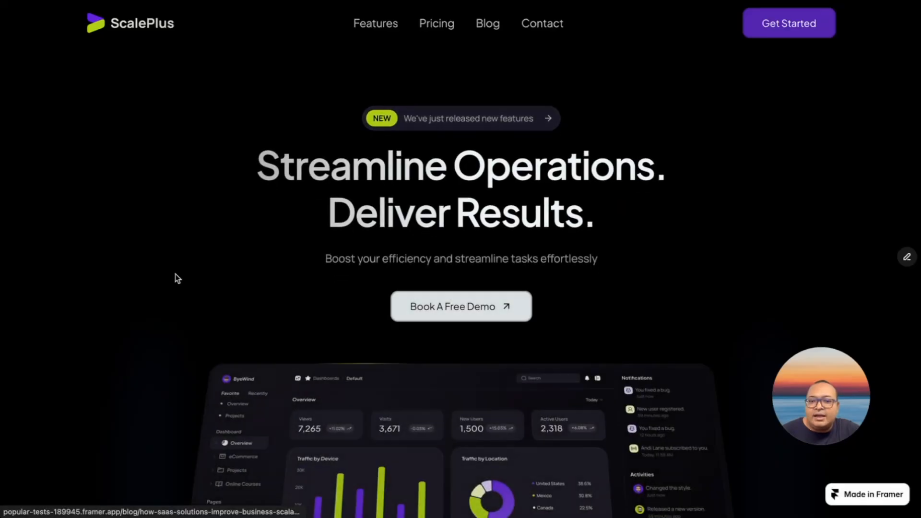
Scroll the live ScalePlus site and start a conversation from the Scaleplus Assistant widget card
scroll("down", 3)
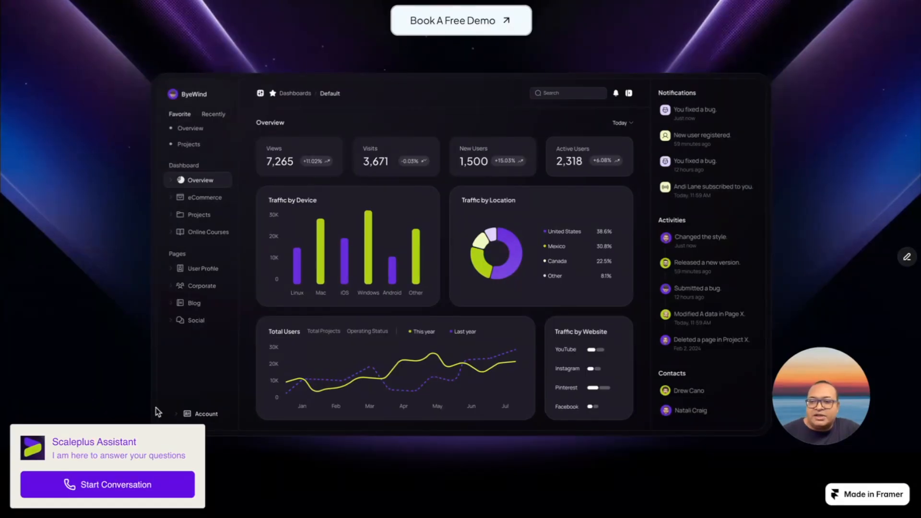
mouse_move(133, 396)
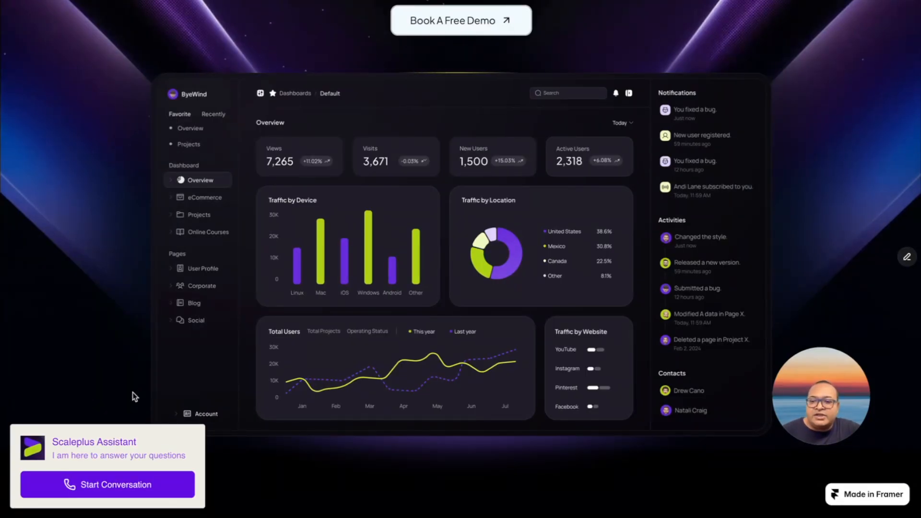
left_click(108, 484)
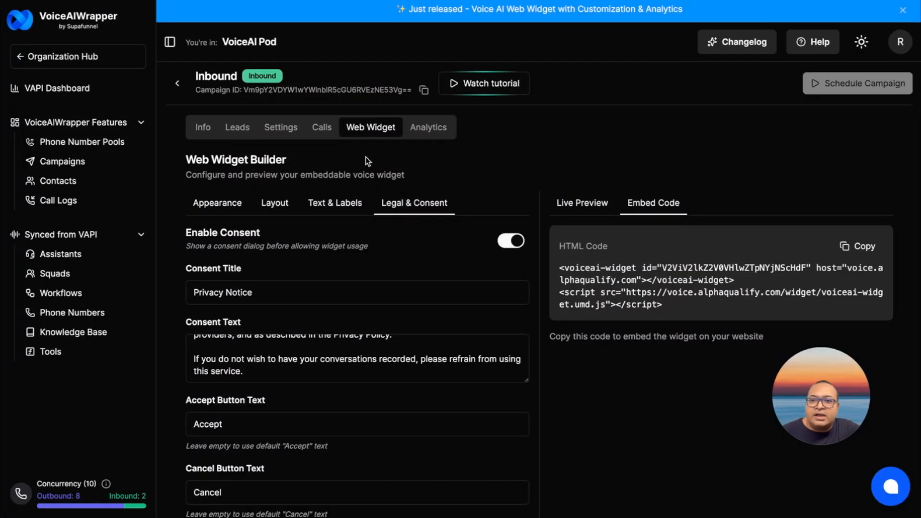
mouse_move(410, 182)
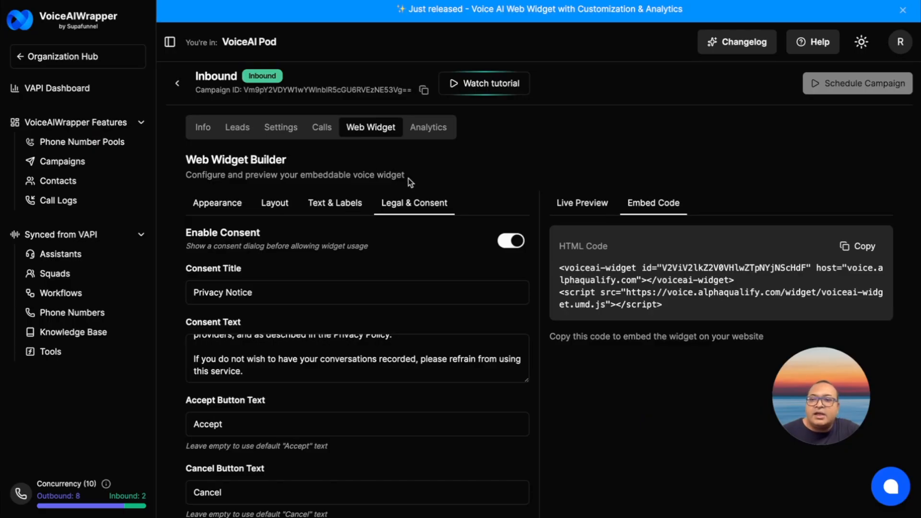
mouse_move(315, 178)
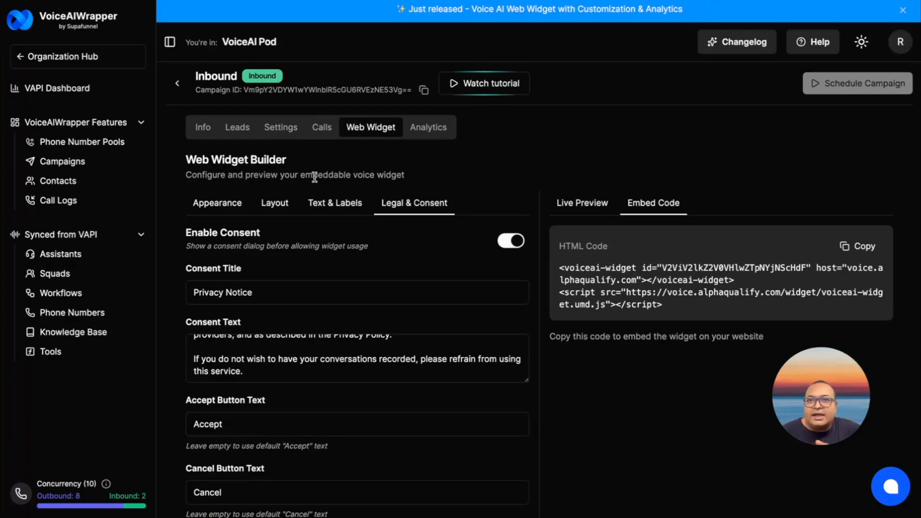
mouse_move(140, 285)
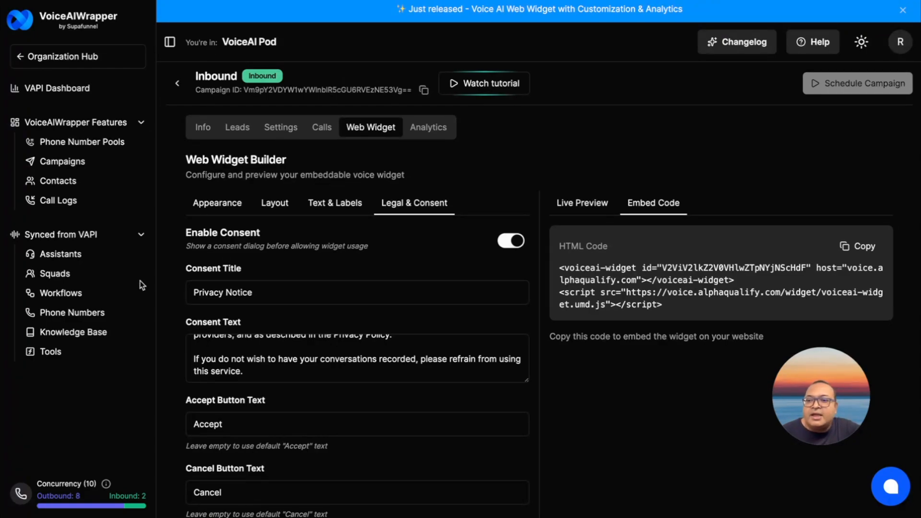
View the pod's Knowledge Base files and synced Assistants, then return to the campaigns list
left_click(74, 332)
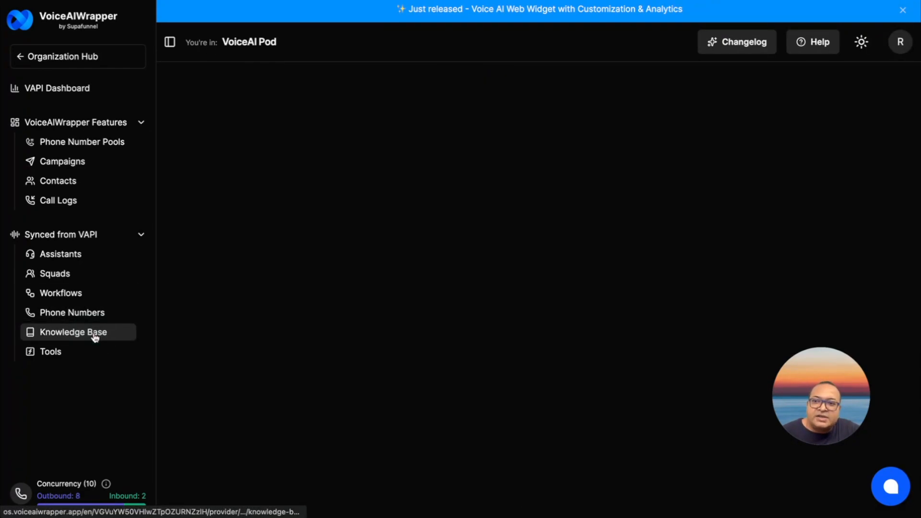
left_click(73, 332)
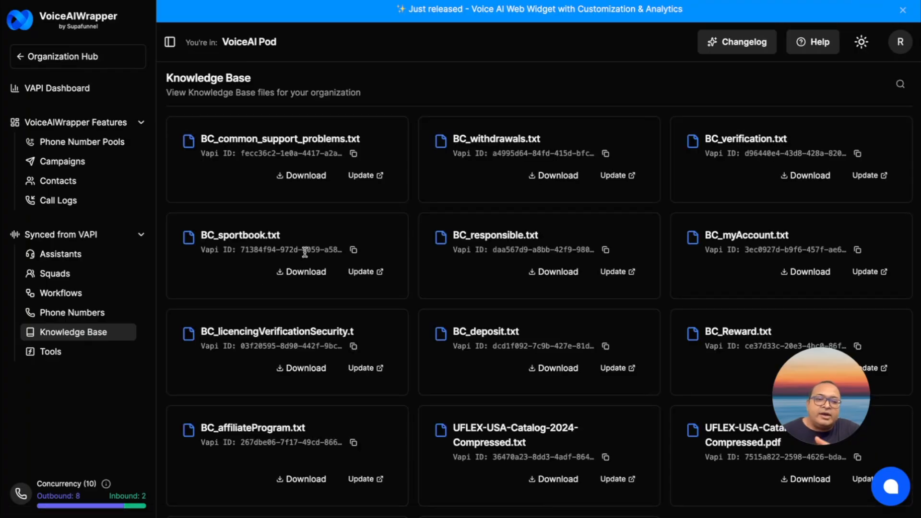
mouse_move(102, 268)
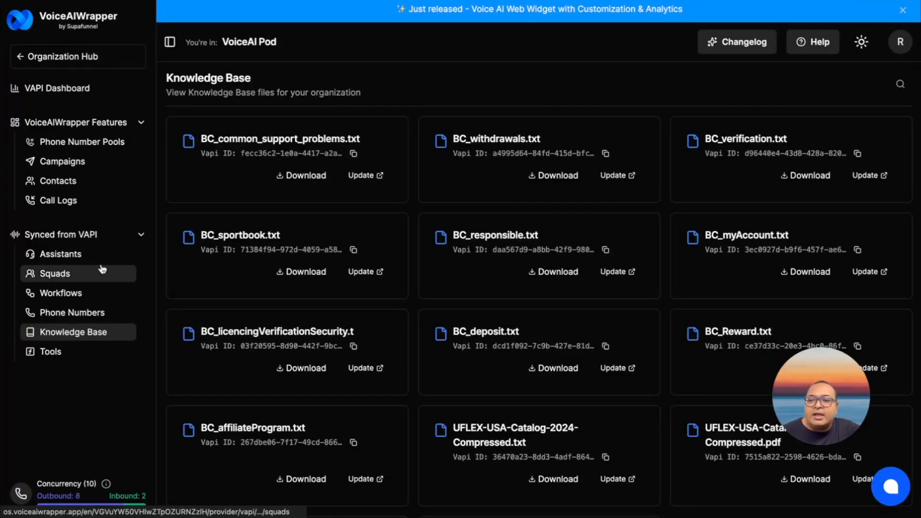
left_click(60, 254)
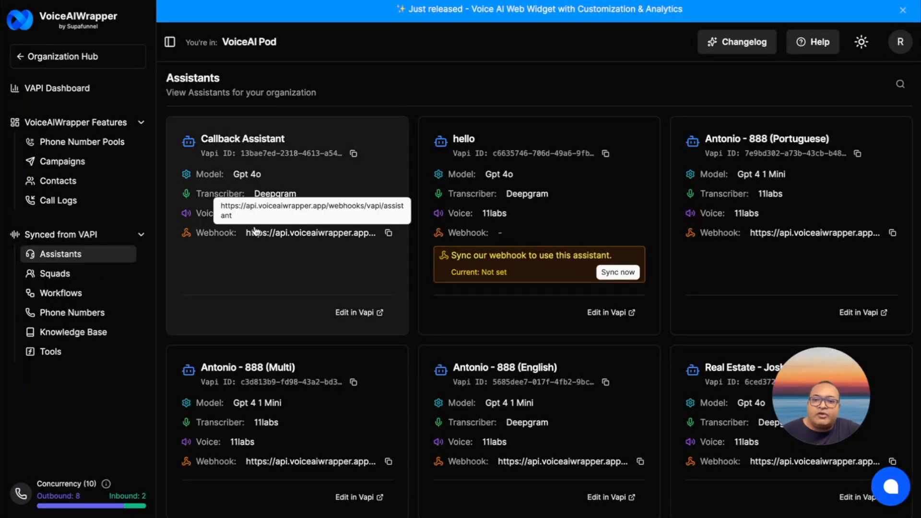
mouse_move(378, 167)
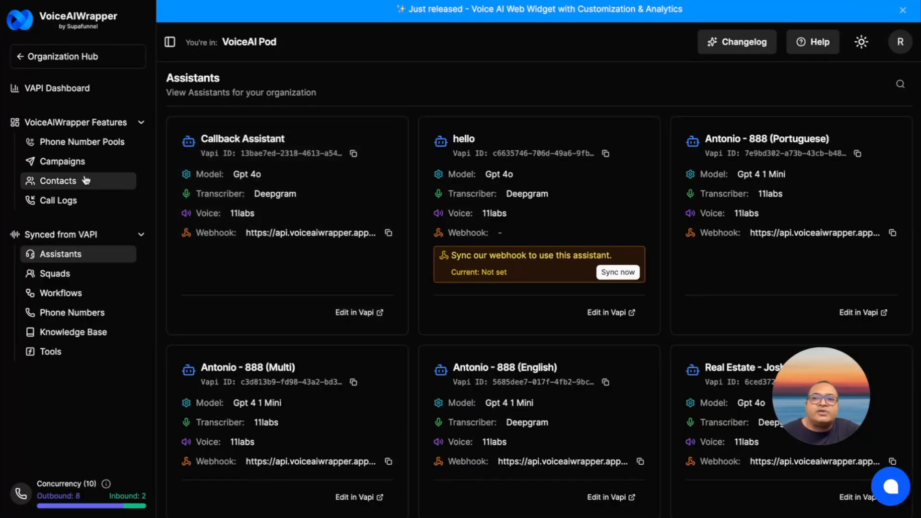
left_click(64, 161)
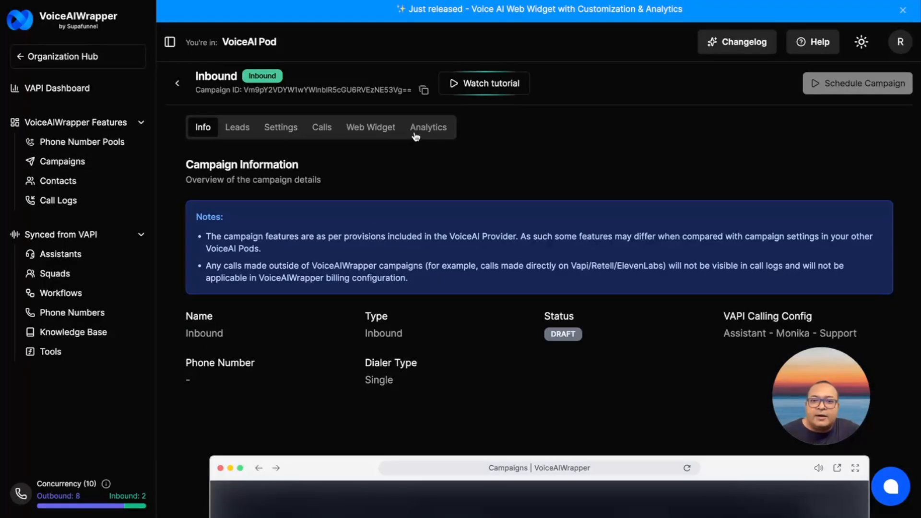
Reopen the Inbound campaign's web widget builder with the card-style preview
left_click(370, 126)
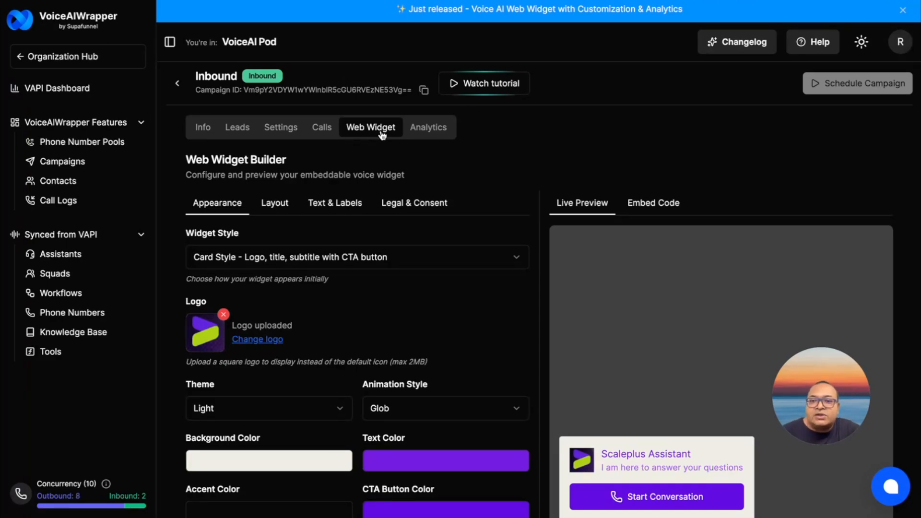
mouse_move(330, 135)
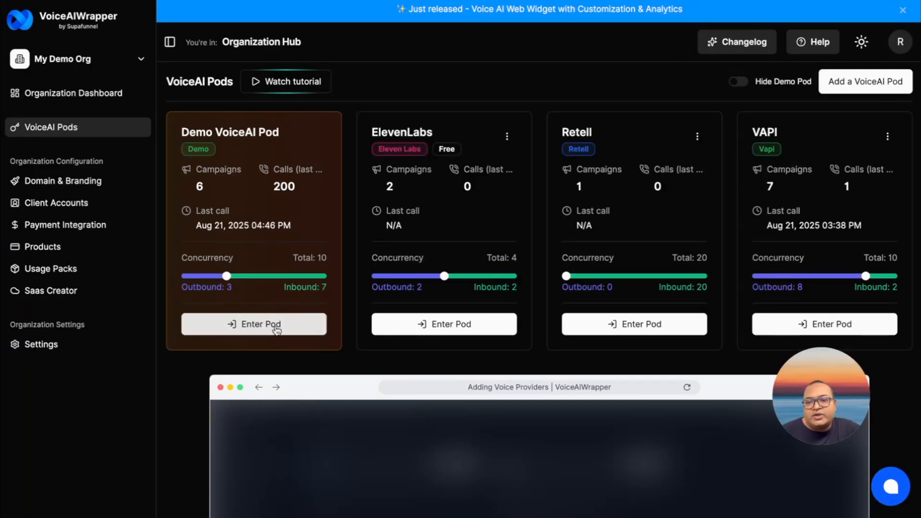
Enter the Demo pod, open the Customer Support Follow-up campaign and show its 100 campaign calls
left_click(253, 323)
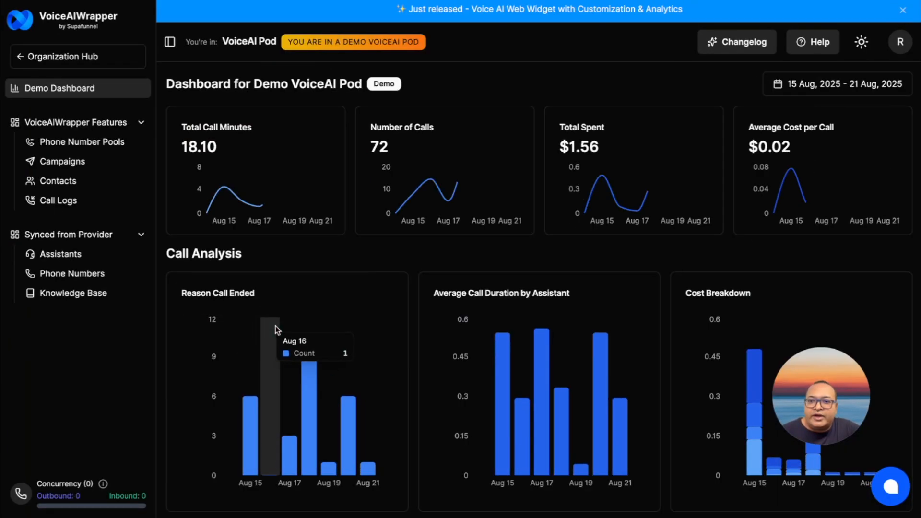
left_click(62, 161)
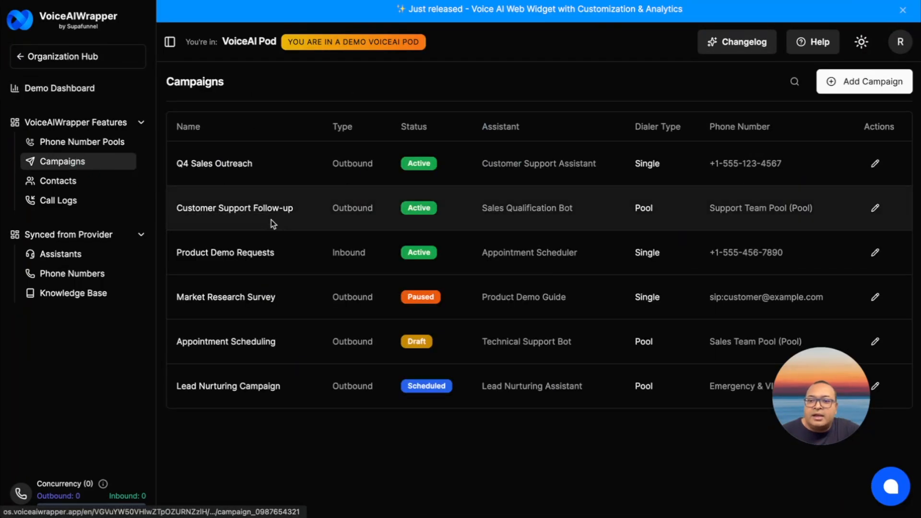
left_click(234, 208)
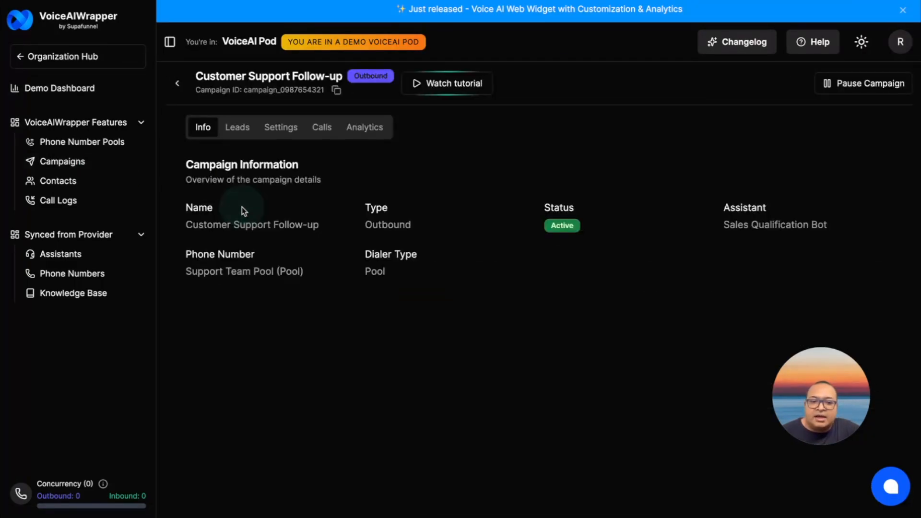
left_click(321, 126)
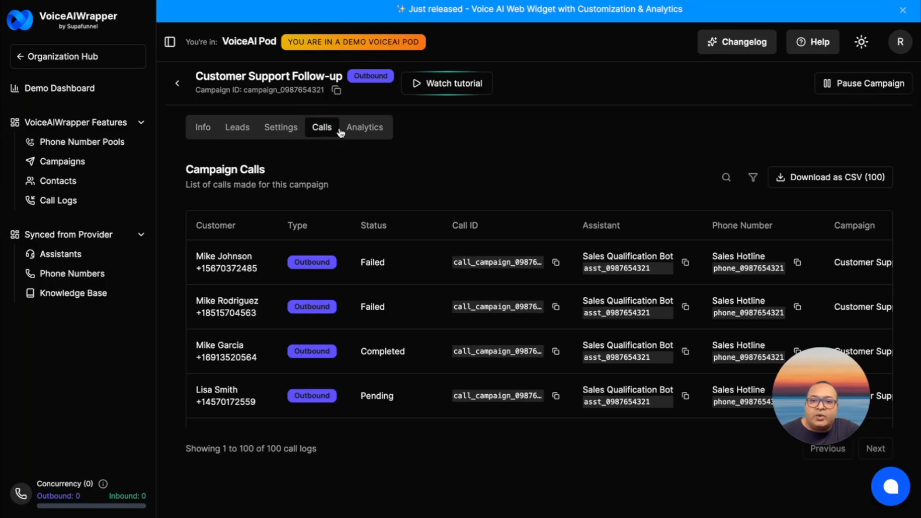
mouse_move(351, 131)
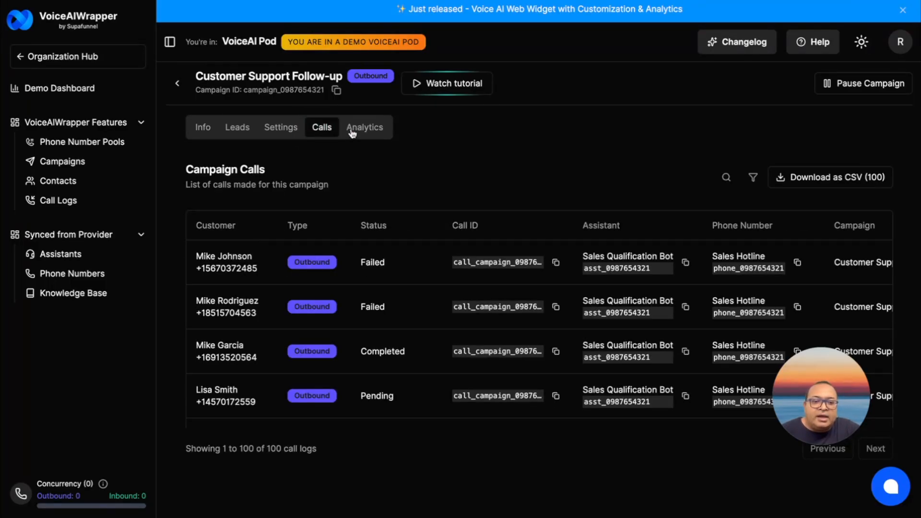
mouse_move(322, 143)
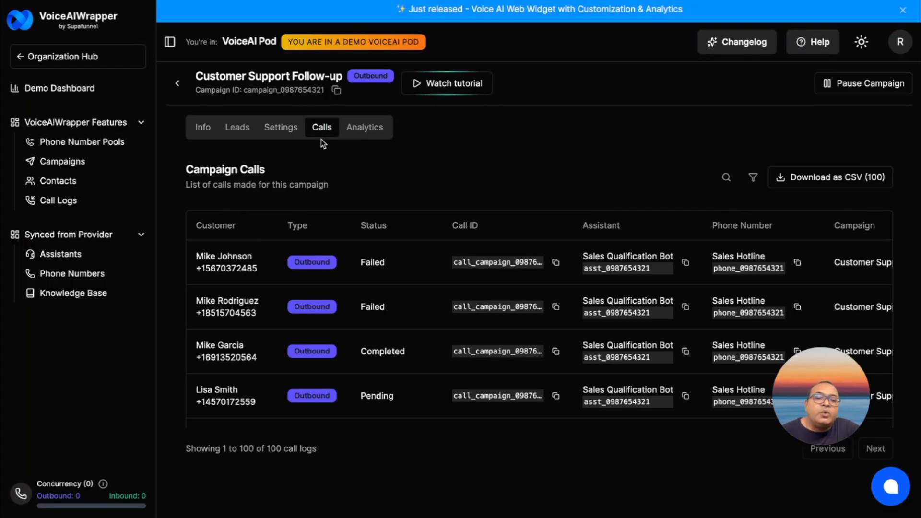
left_click(223, 261)
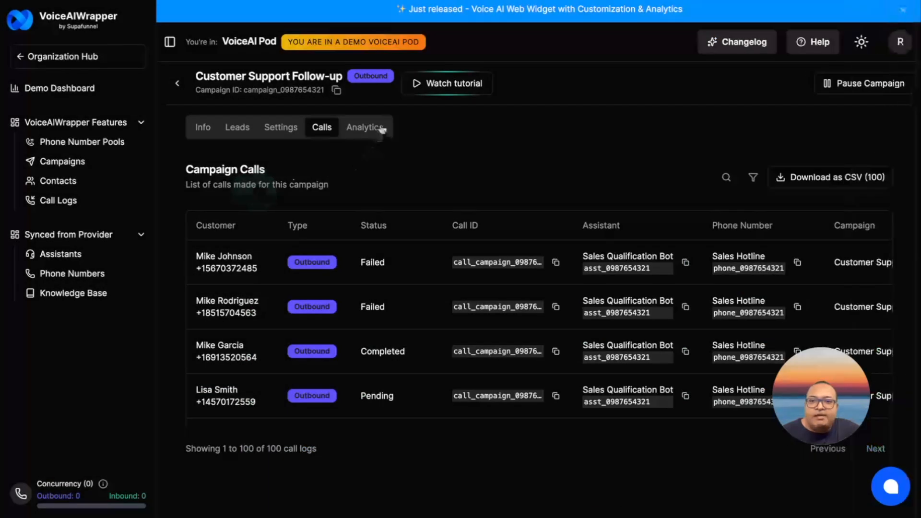
Review the Customer Support Follow-up analytics: performance, leads, calls and talk time sections
left_click(364, 127)
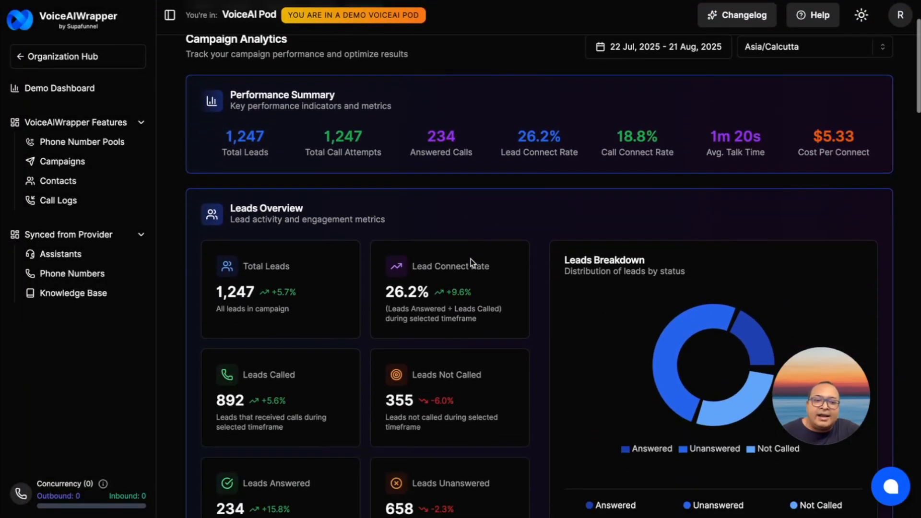
scroll("down", 3)
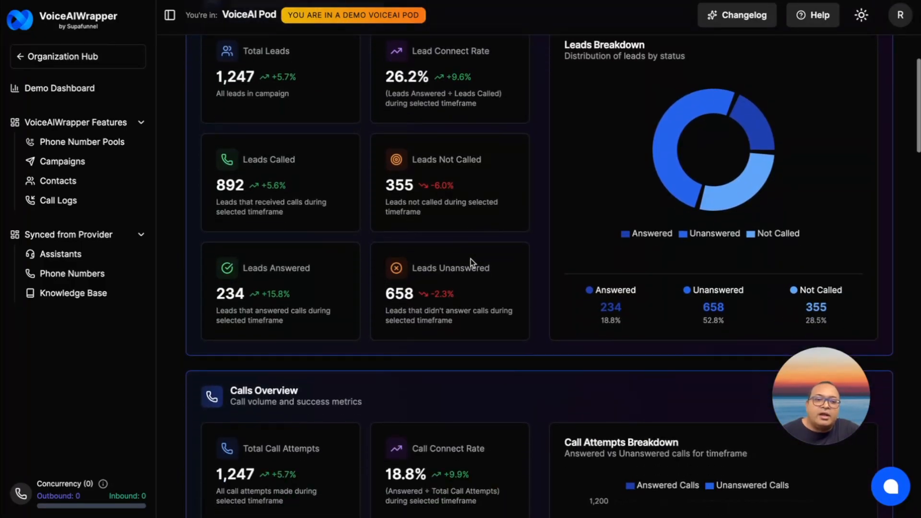
scroll("down", 3)
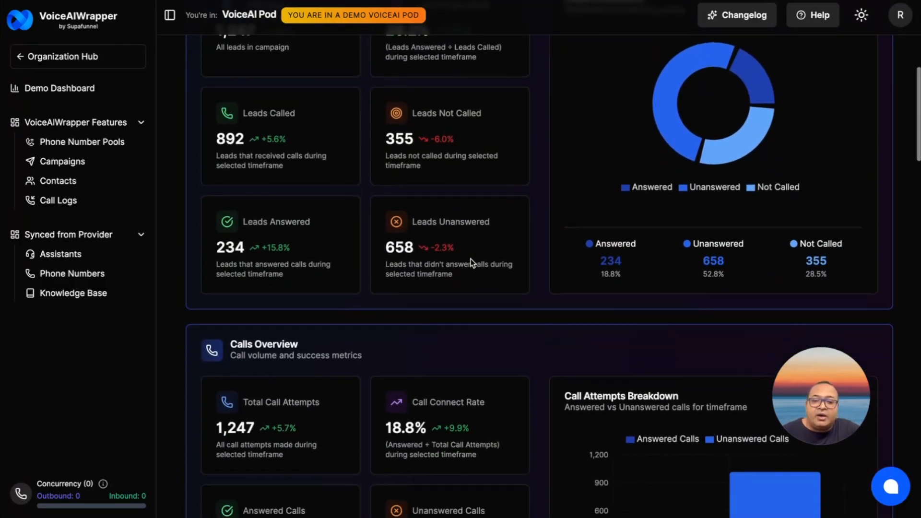
scroll("down", 3)
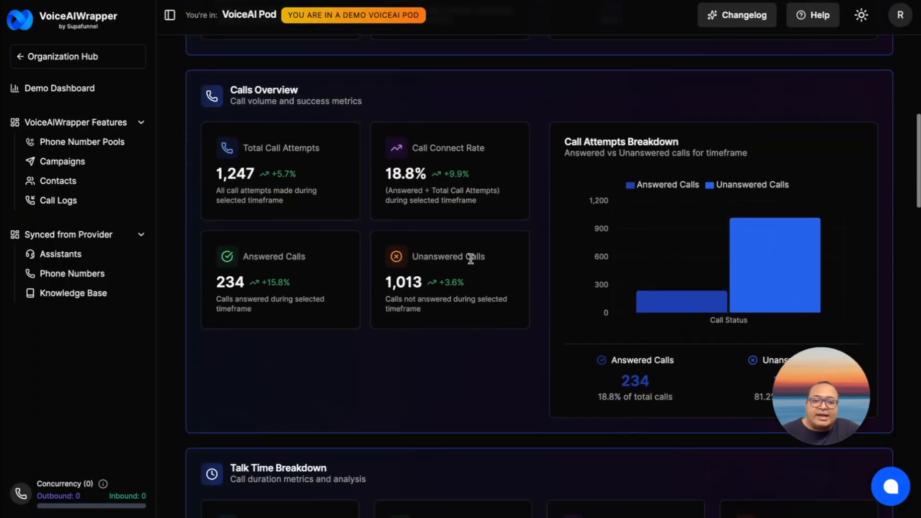
scroll("down", 3)
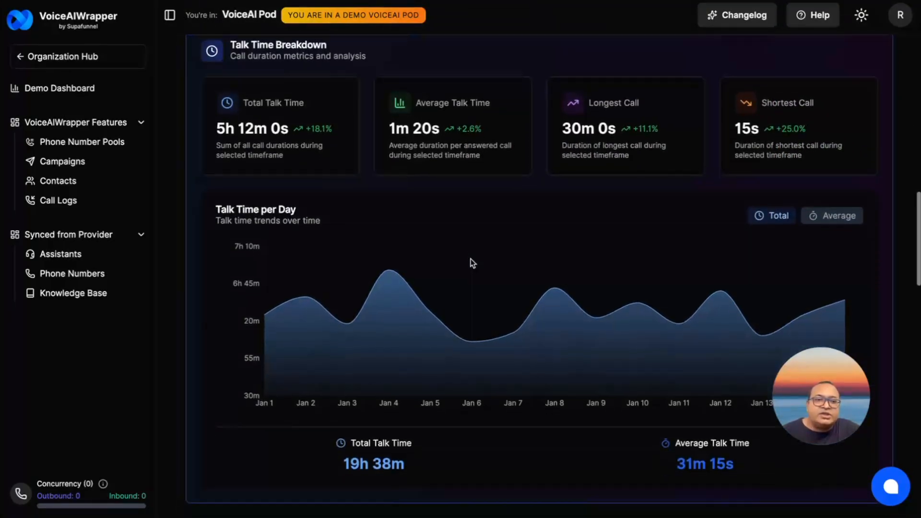
scroll("down", 3)
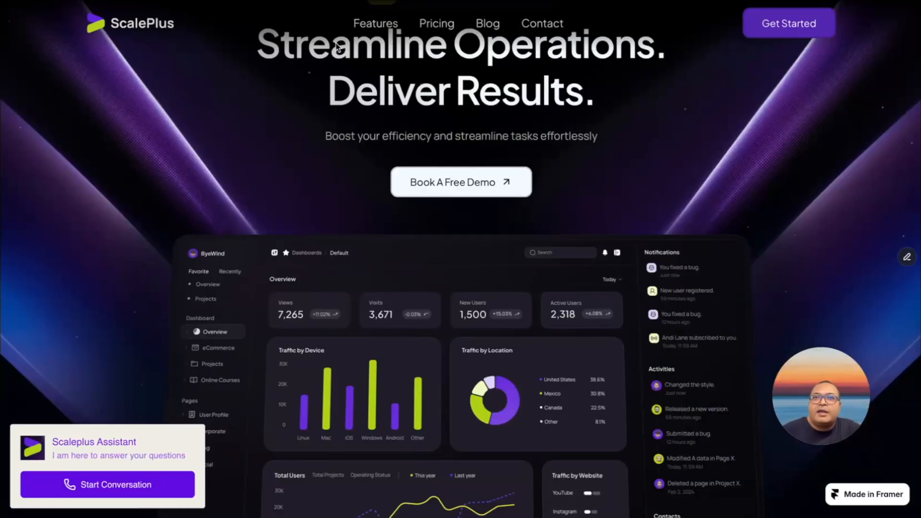
mouse_move(131, 297)
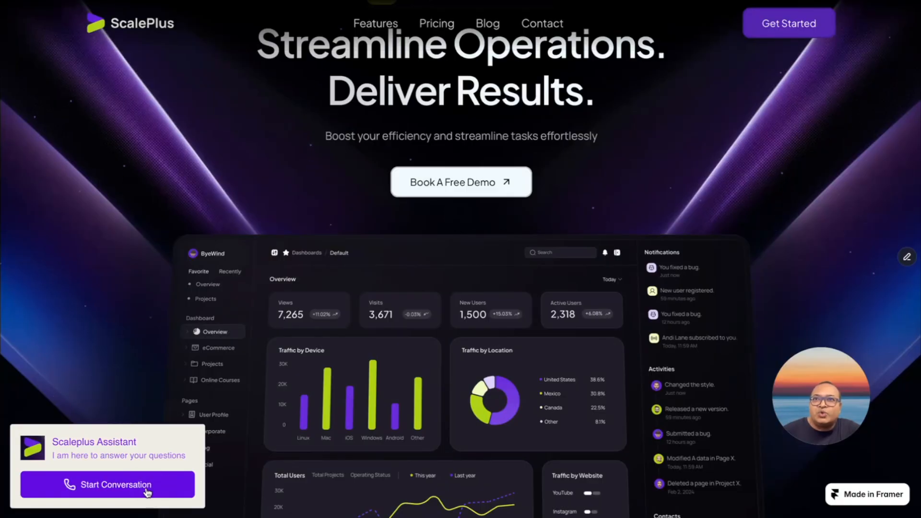
Start a conversation with the Scaleplus Assistant widget on the live ScalePlus site
left_click(108, 485)
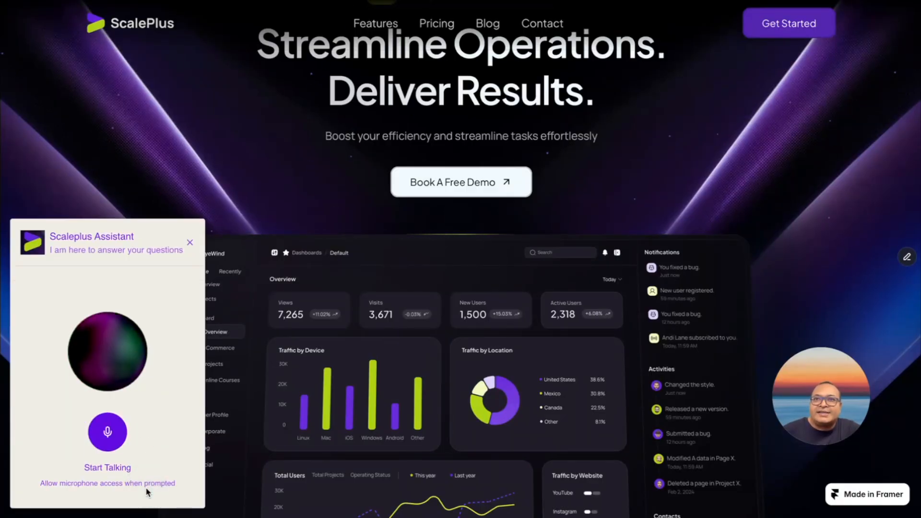